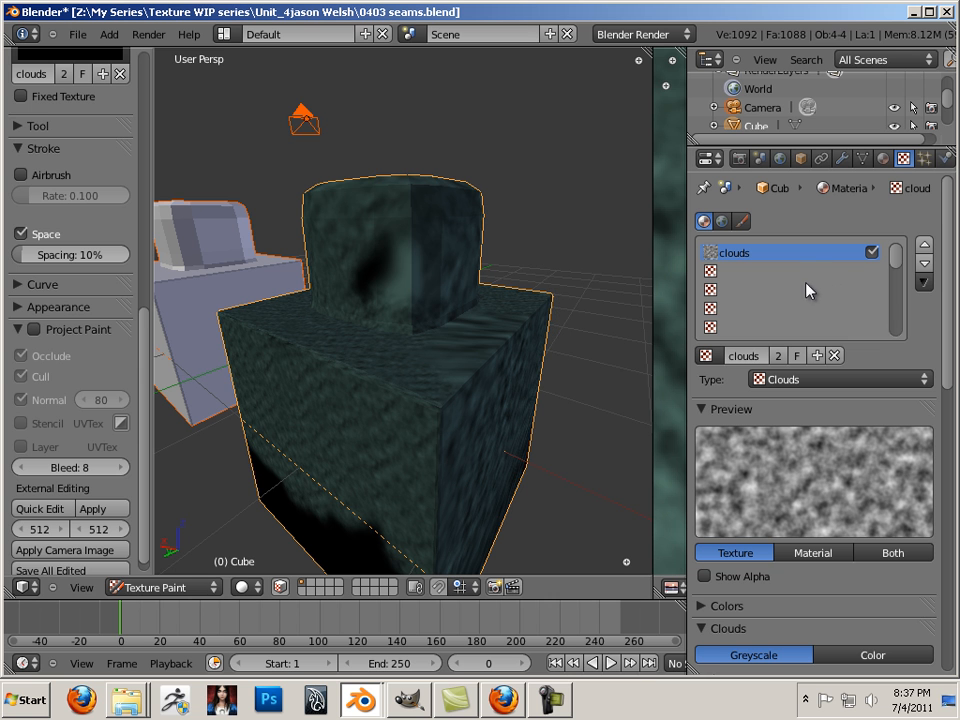
mouse_move(815, 348)
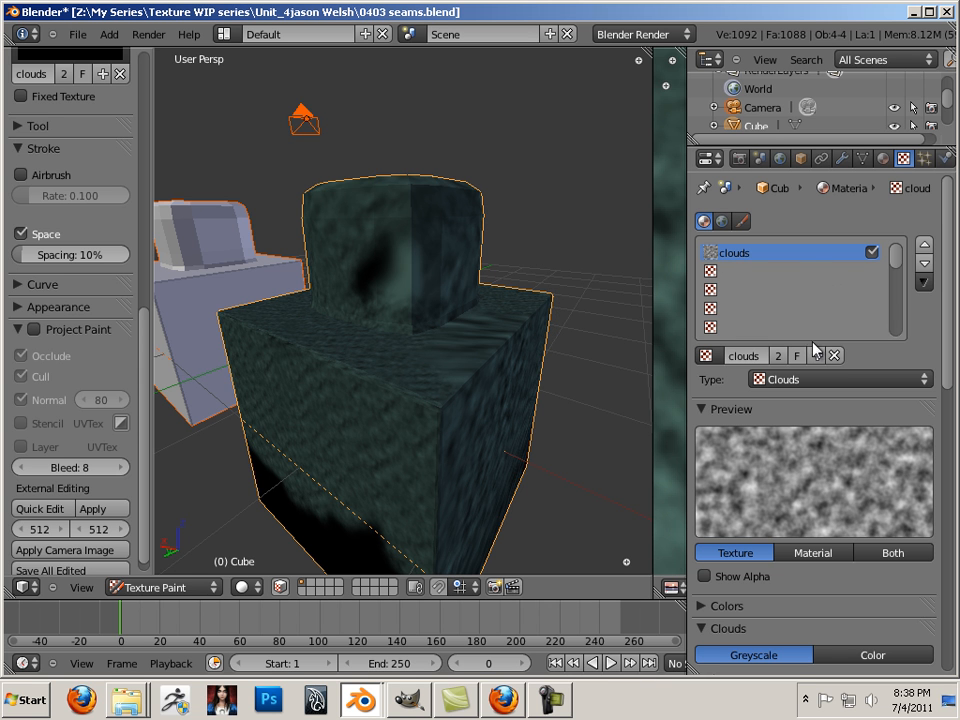
Step: Change the paint texture type from Clouds to Image or Movie and start browsing for an image
left_click(838, 378)
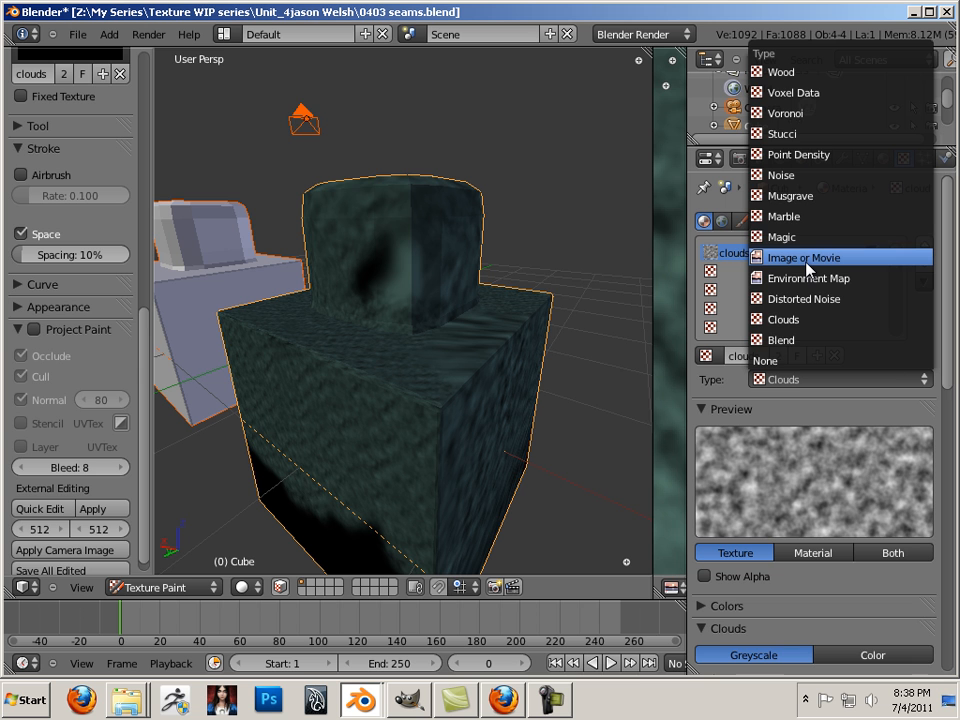
left_click(803, 257)
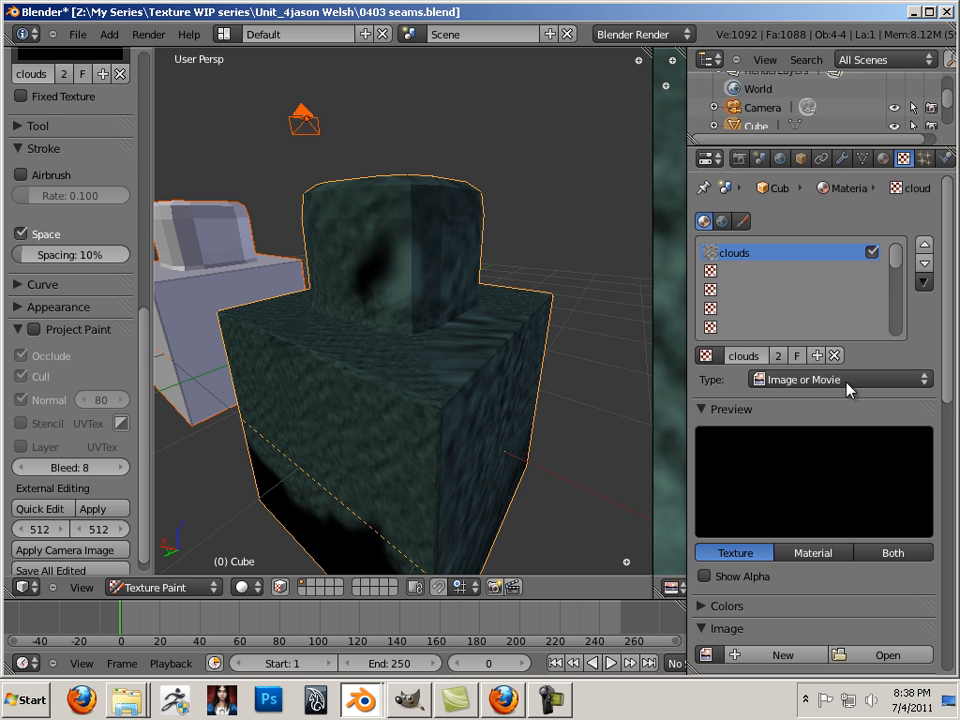
left_click(884, 654)
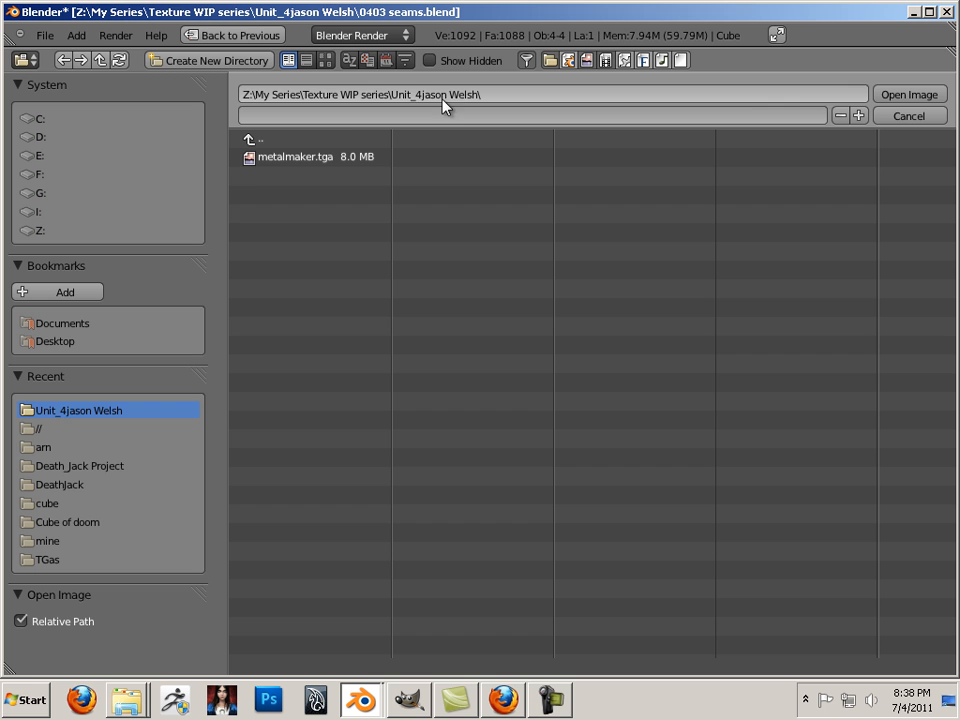
Step: Load metalmaker.tga as the brush texture image, giving a grungy metal preview
left_click(296, 157)
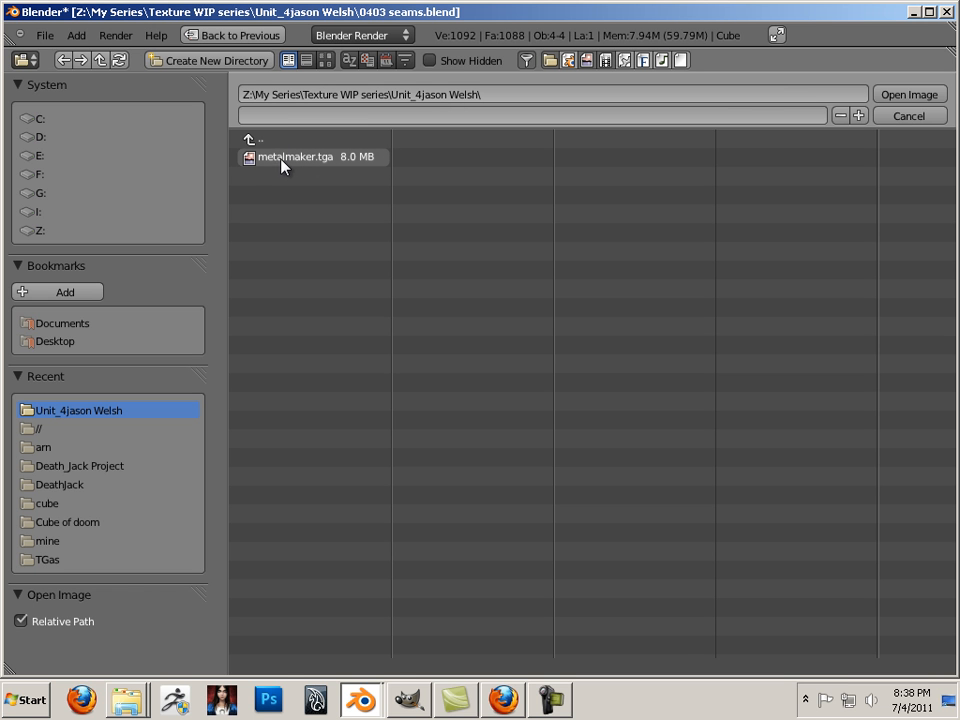
mouse_move(322, 168)
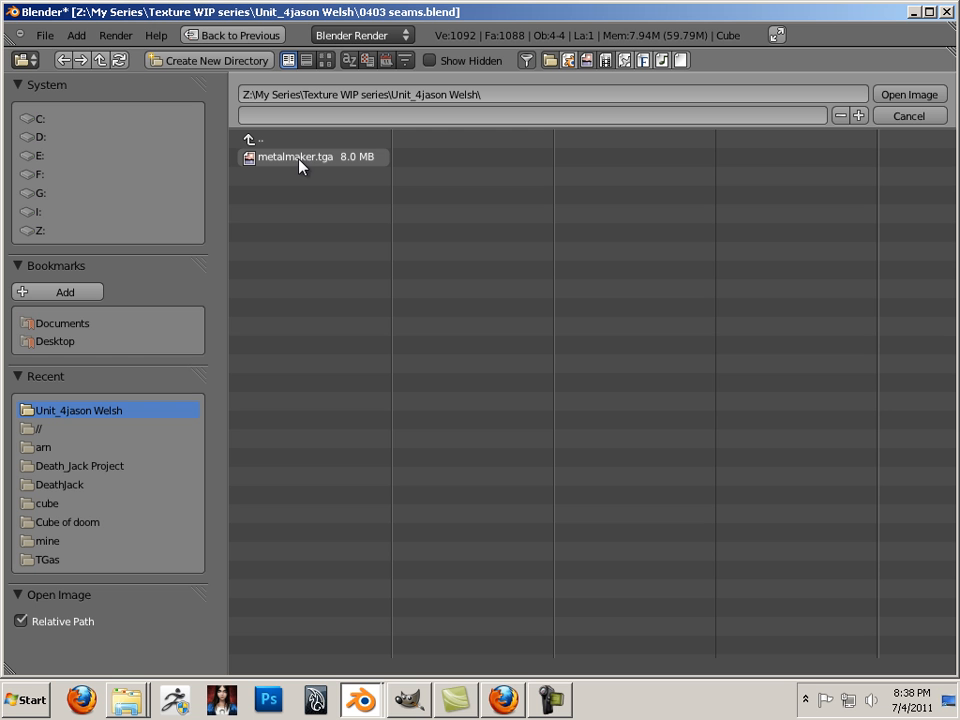
mouse_move(300, 170)
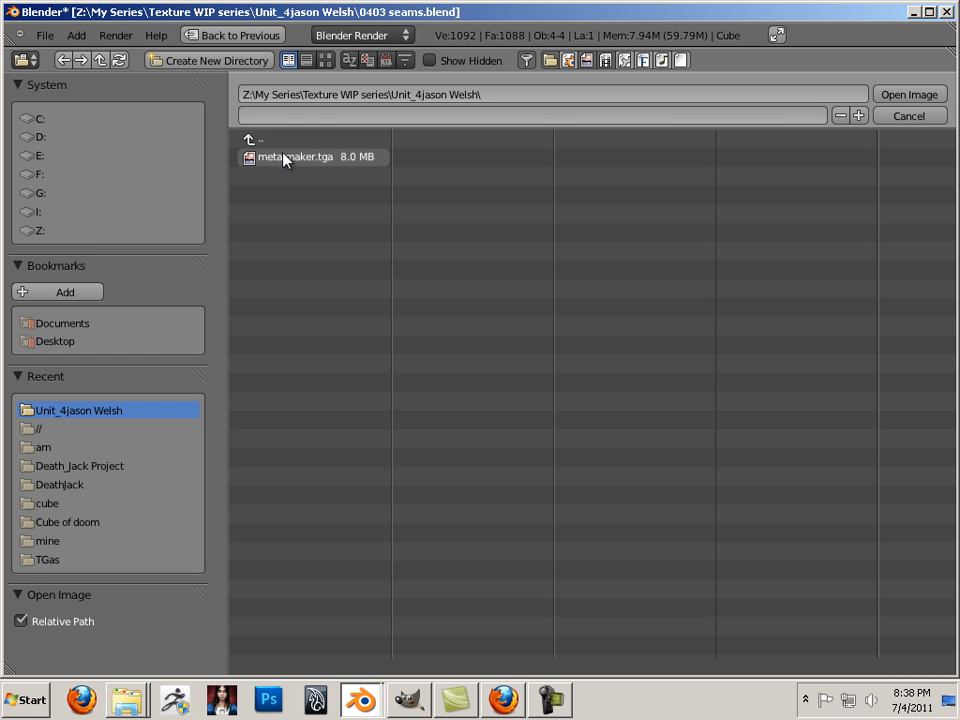
left_click(290, 157)
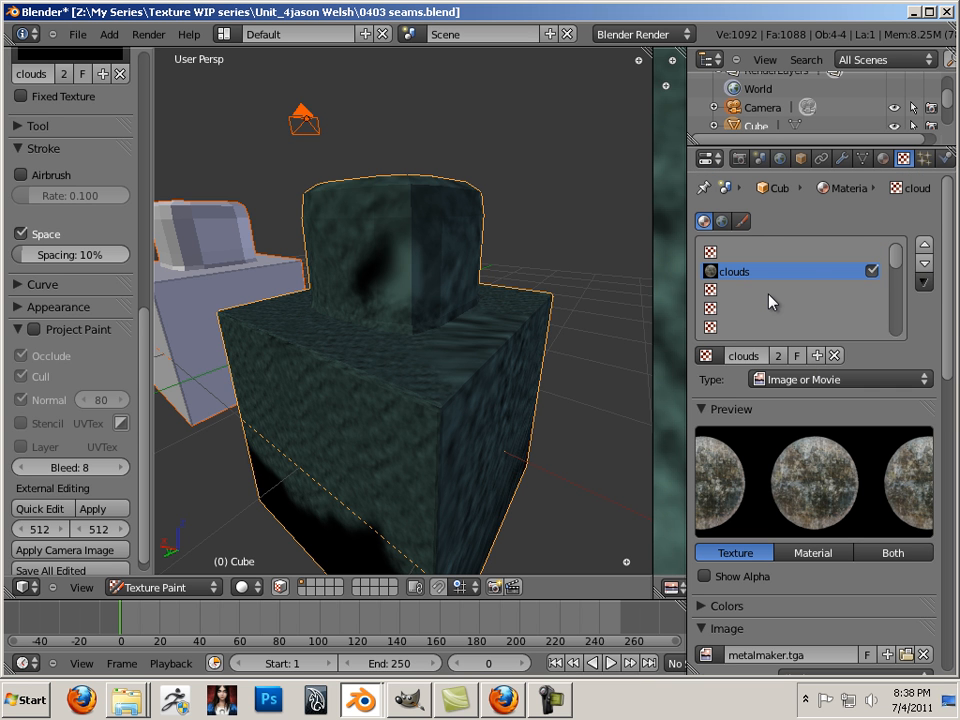
mouse_move(505, 275)
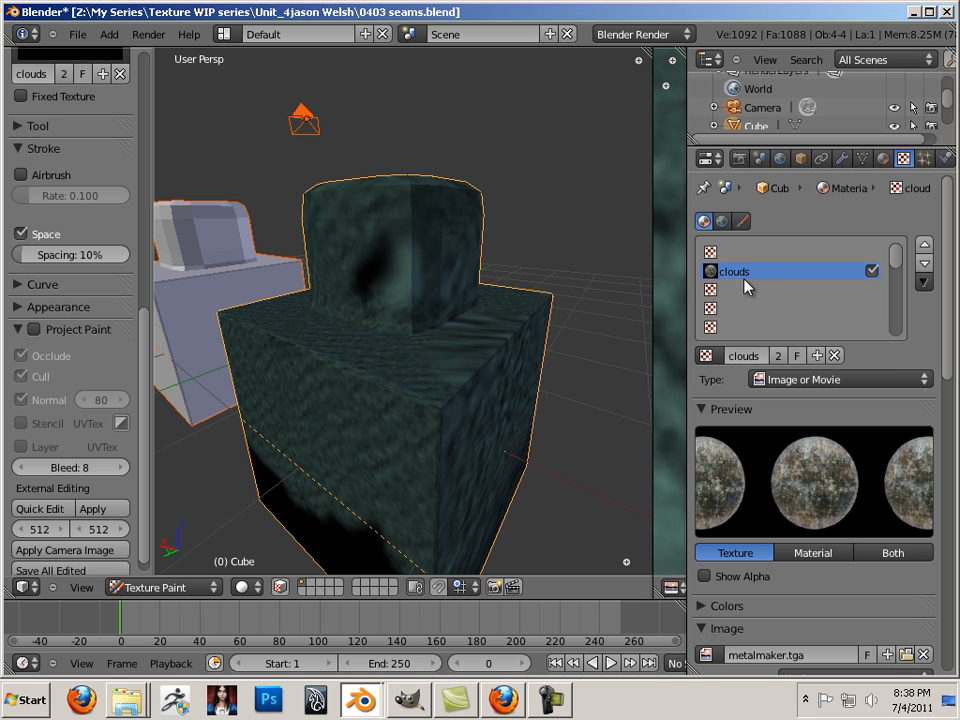
mouse_move(725, 283)
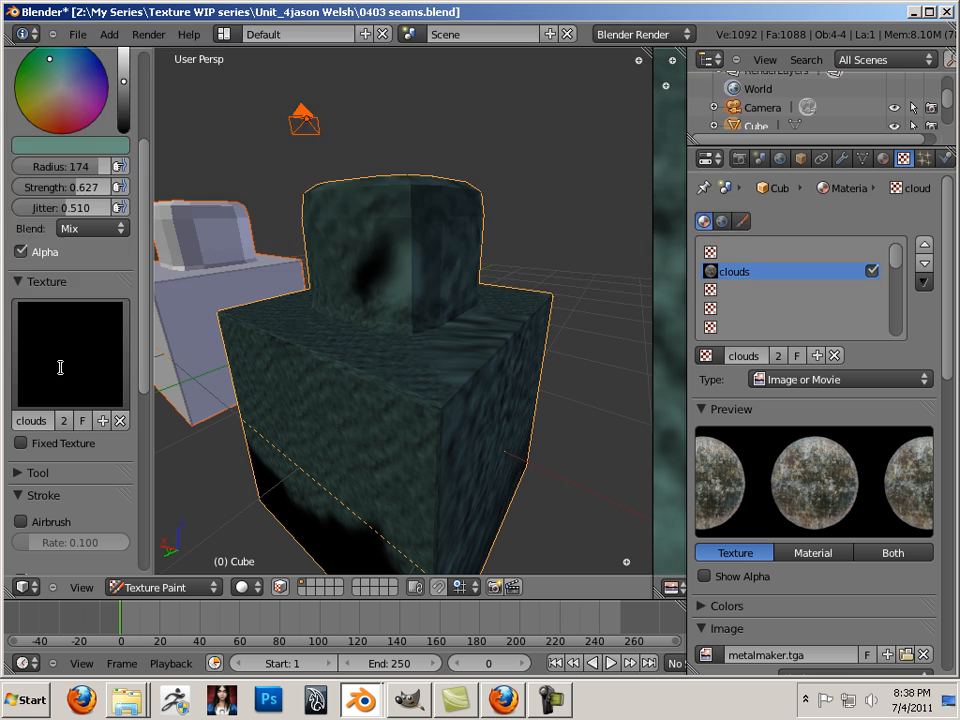
mouse_move(345, 263)
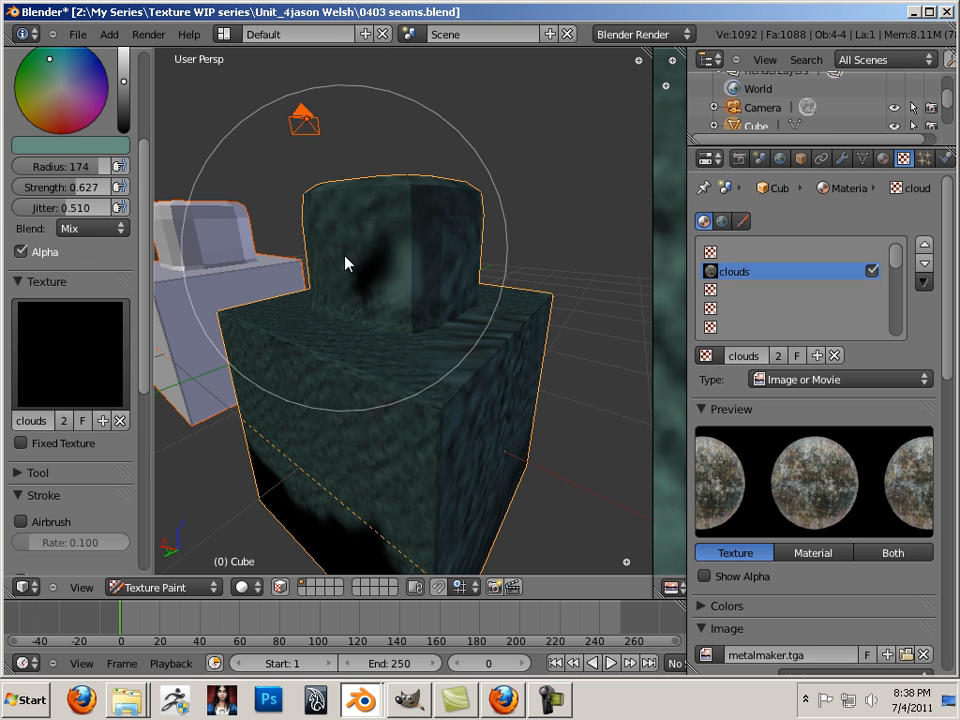
mouse_move(565, 360)
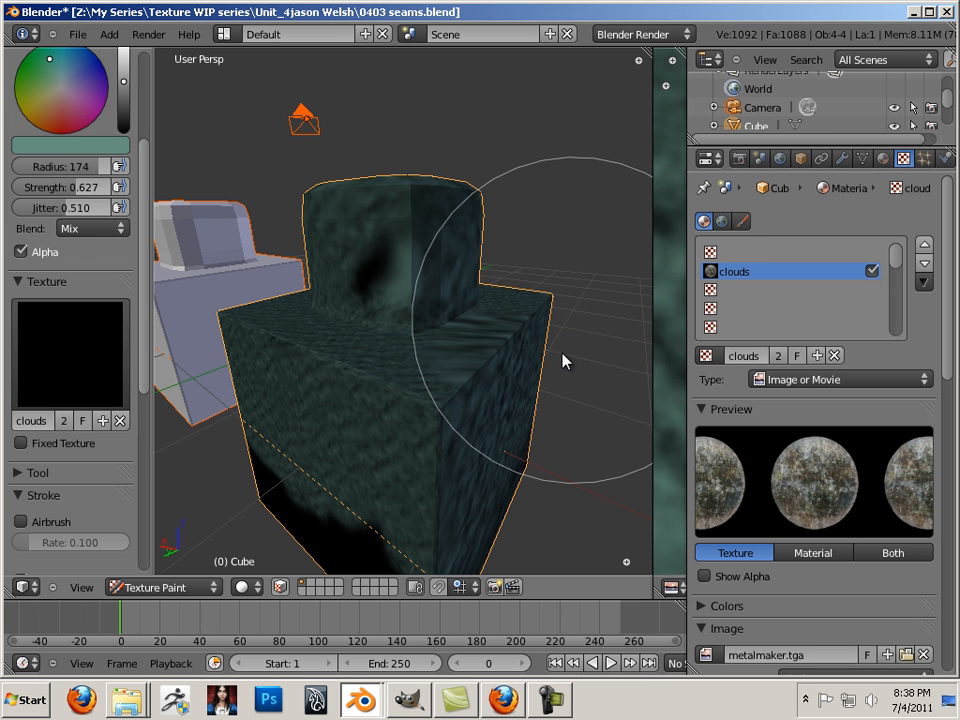
mouse_move(555, 378)
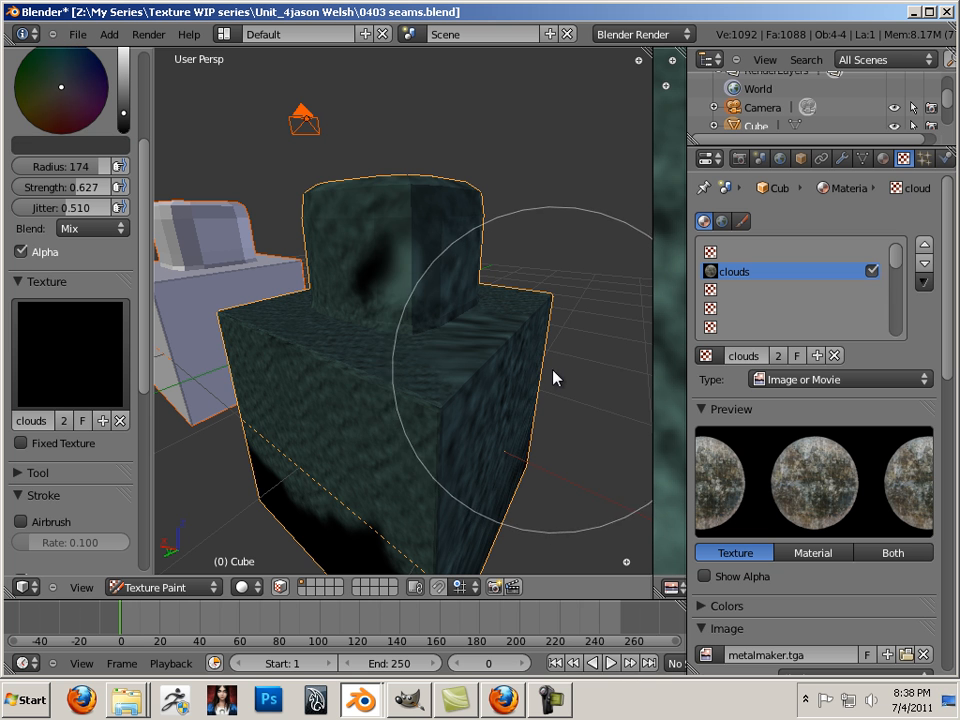
Step: Paint a first metal stroke on the small top cube, keeping the brush Blend on Mix
left_click_drag(555, 378, 400, 328)
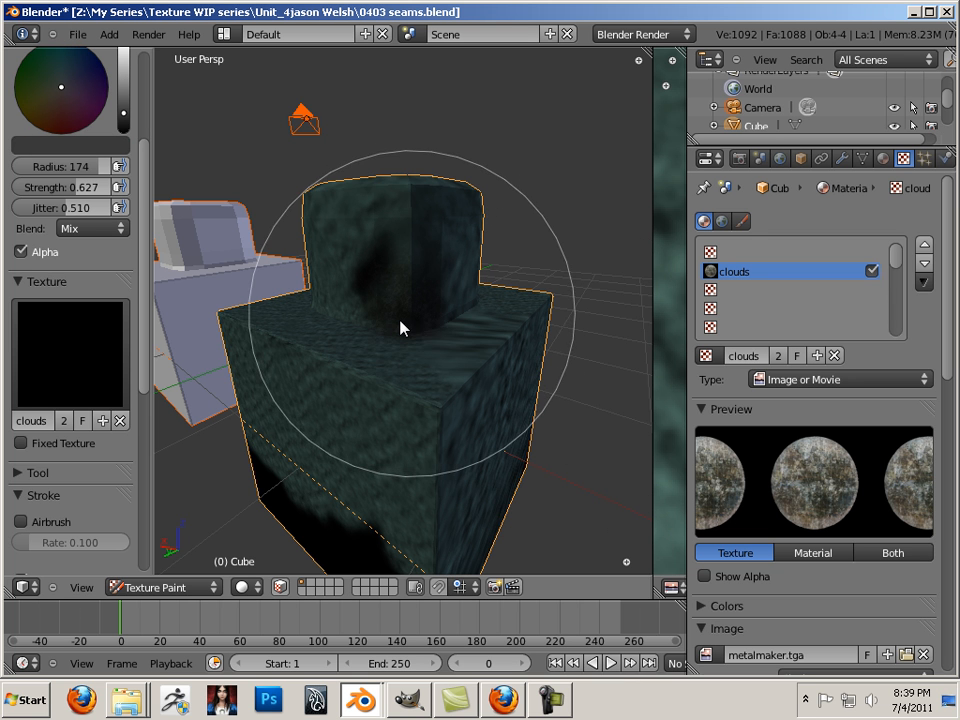
left_click(90, 228)
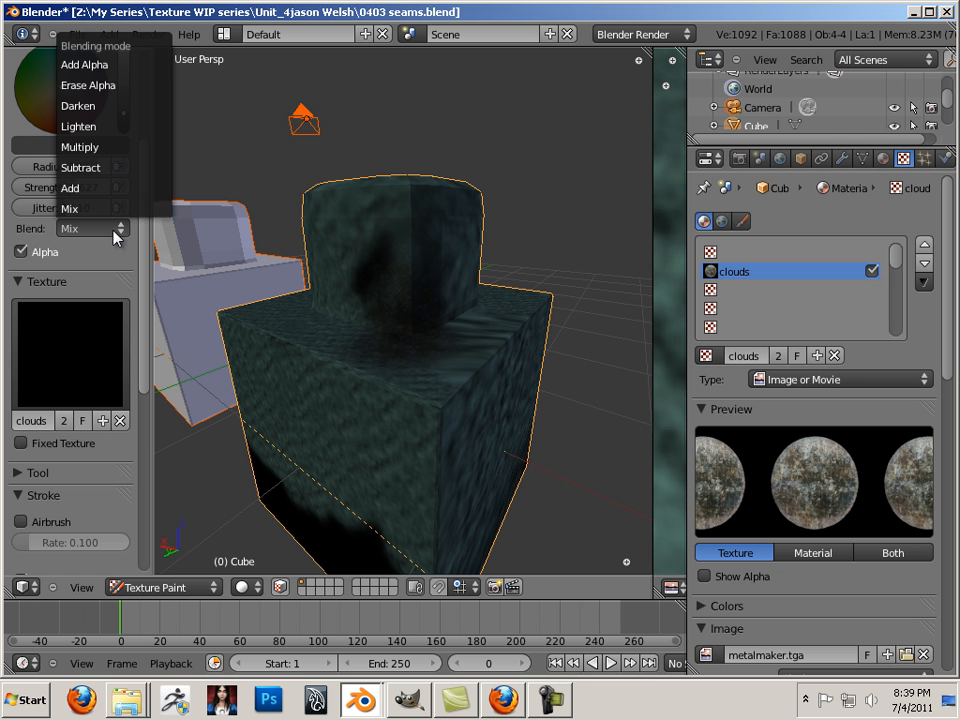
left_click(90, 228)
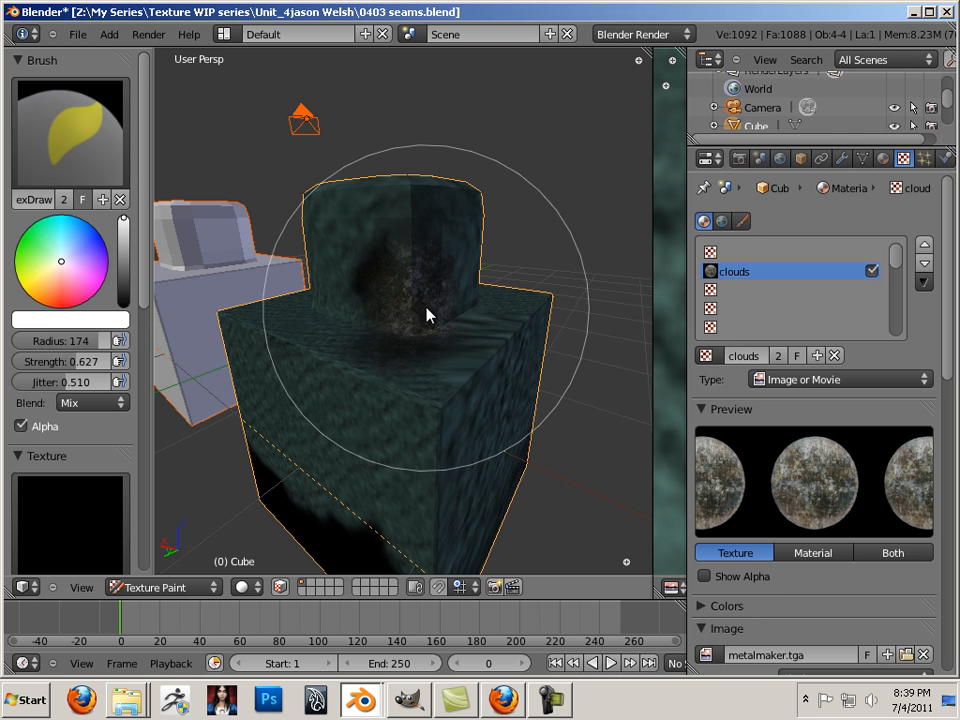
Step: Paint metal over the top cube's front, the base top, sides, underside and the upper cube's top
left_click_drag(427, 315, 565, 413)
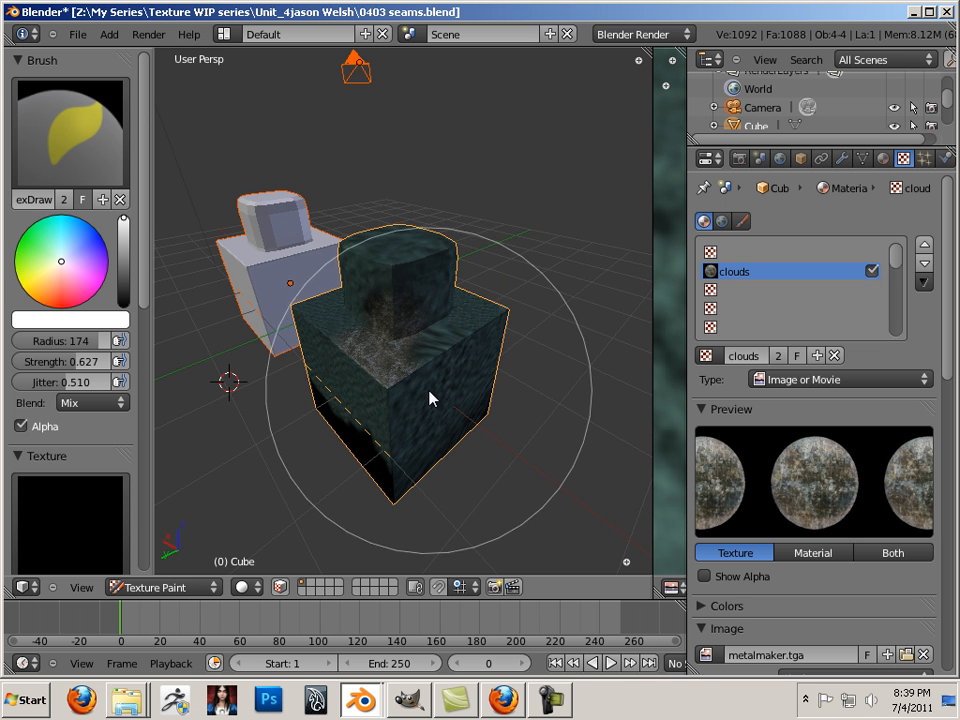
left_click_drag(430, 398, 413, 355)
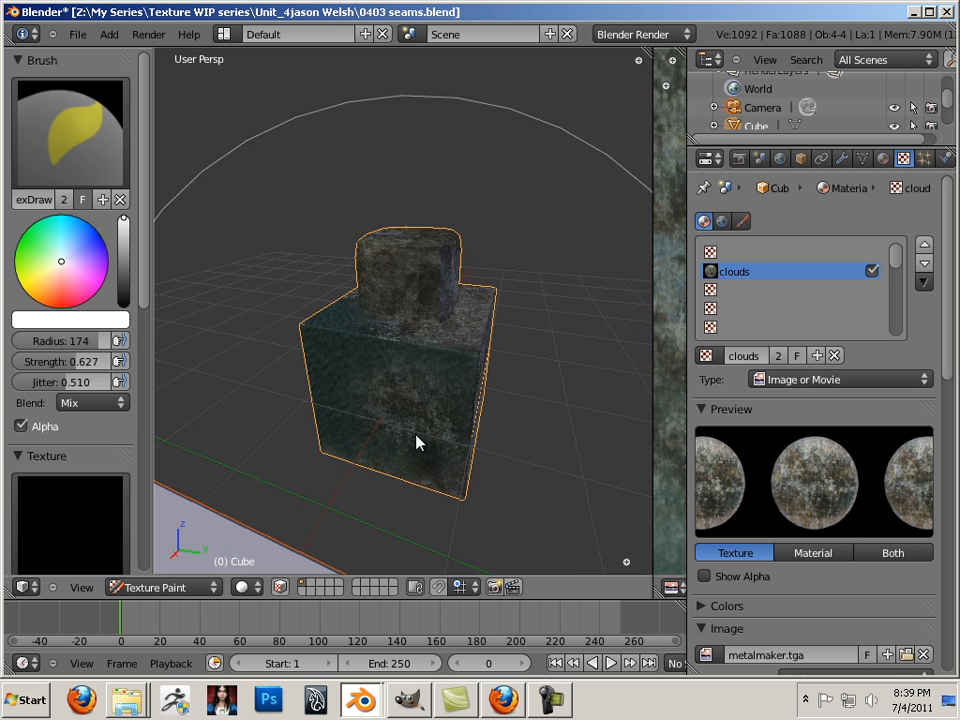
left_click_drag(418, 443, 335, 358)
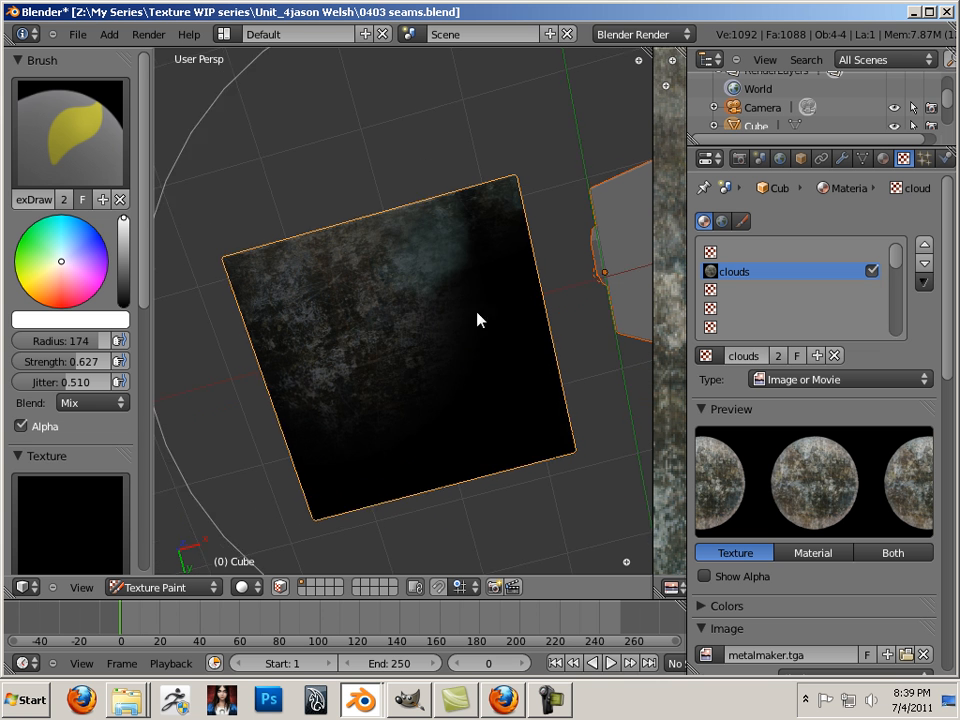
left_click_drag(480, 320, 460, 450)
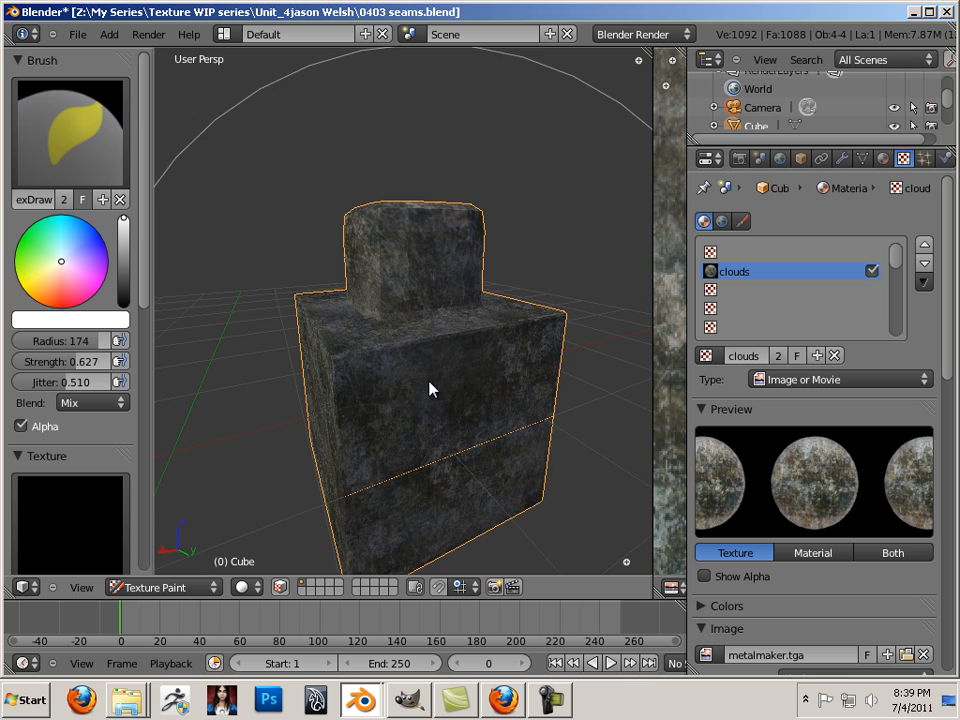
left_click_drag(430, 390, 405, 300)
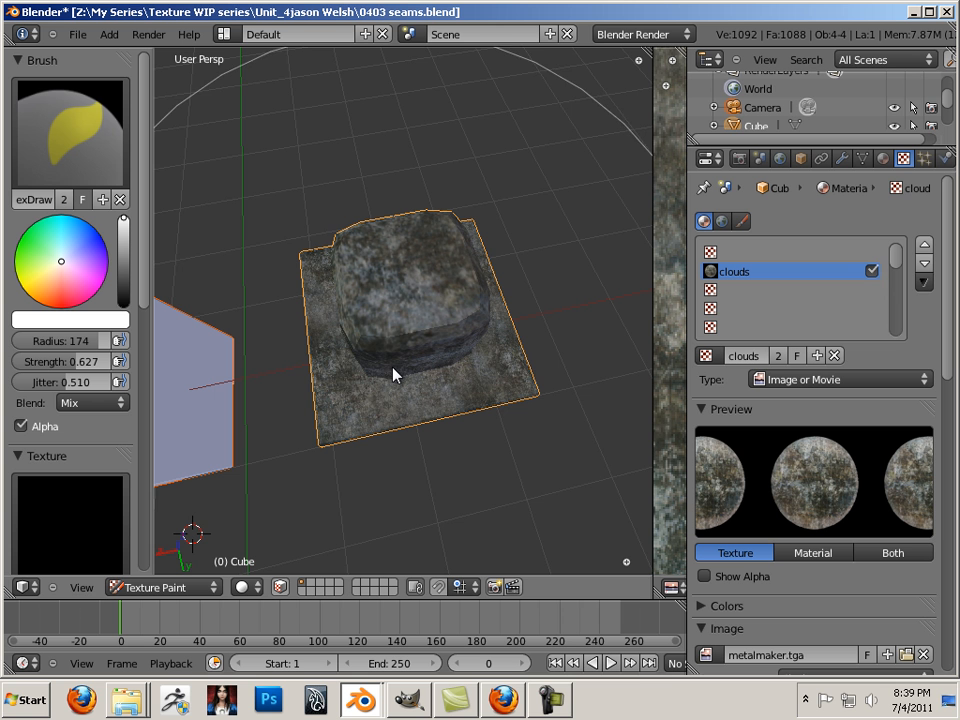
mouse_move(415, 305)
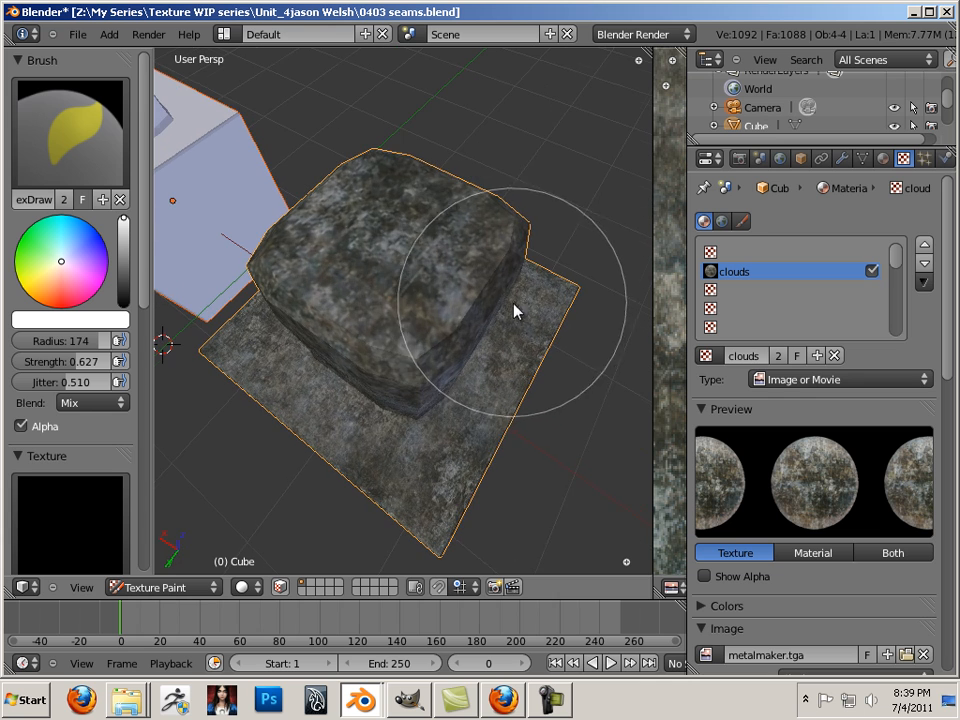
left_click_drag(515, 310, 408, 287)
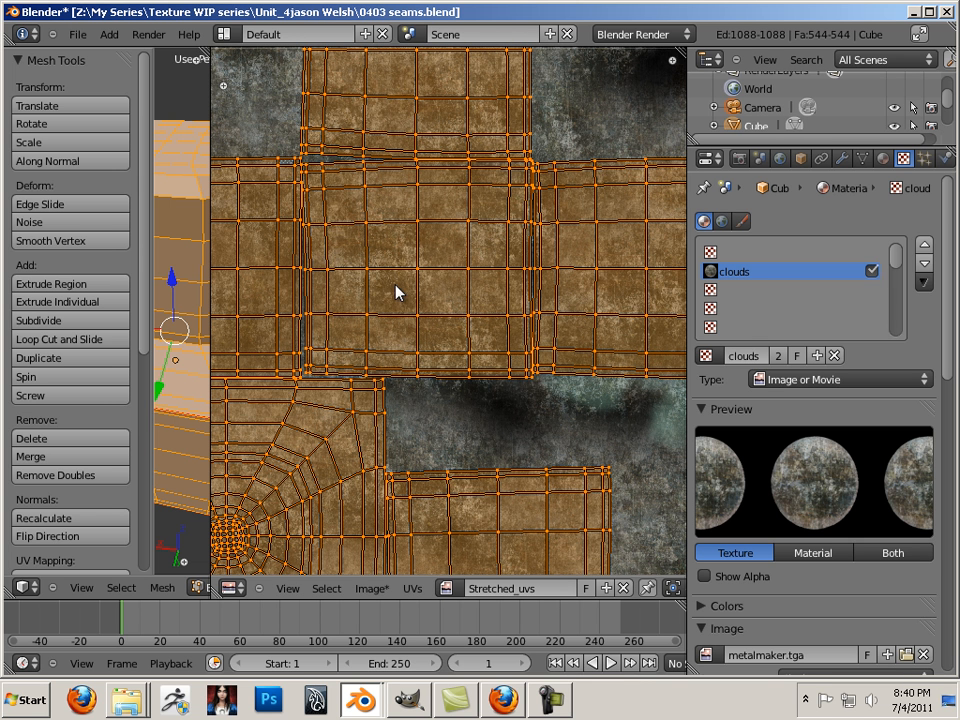
mouse_move(343, 475)
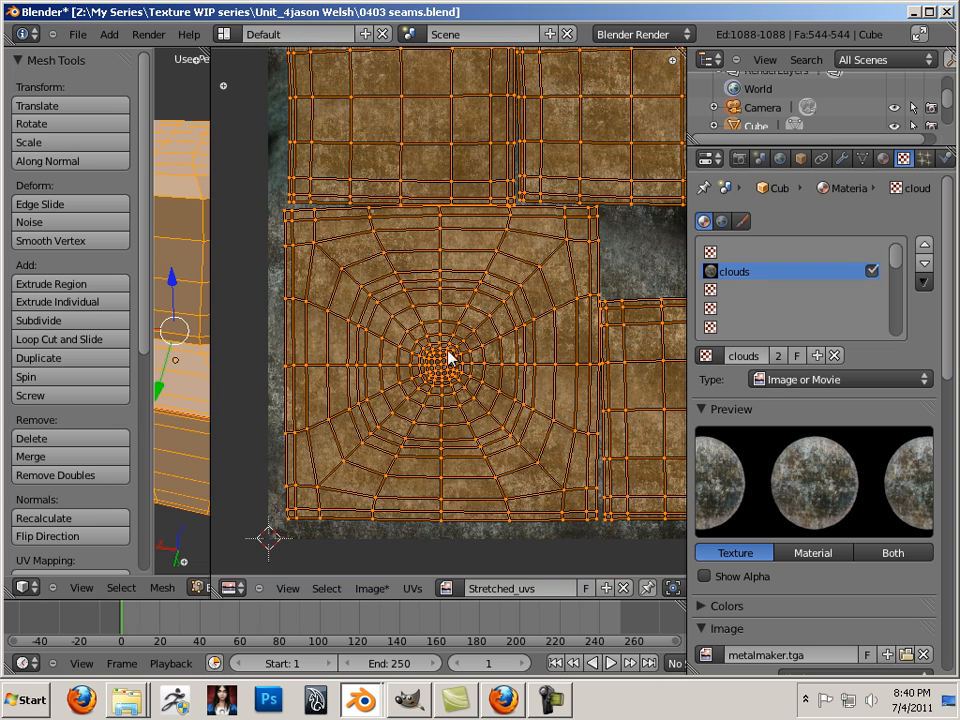
mouse_move(372, 352)
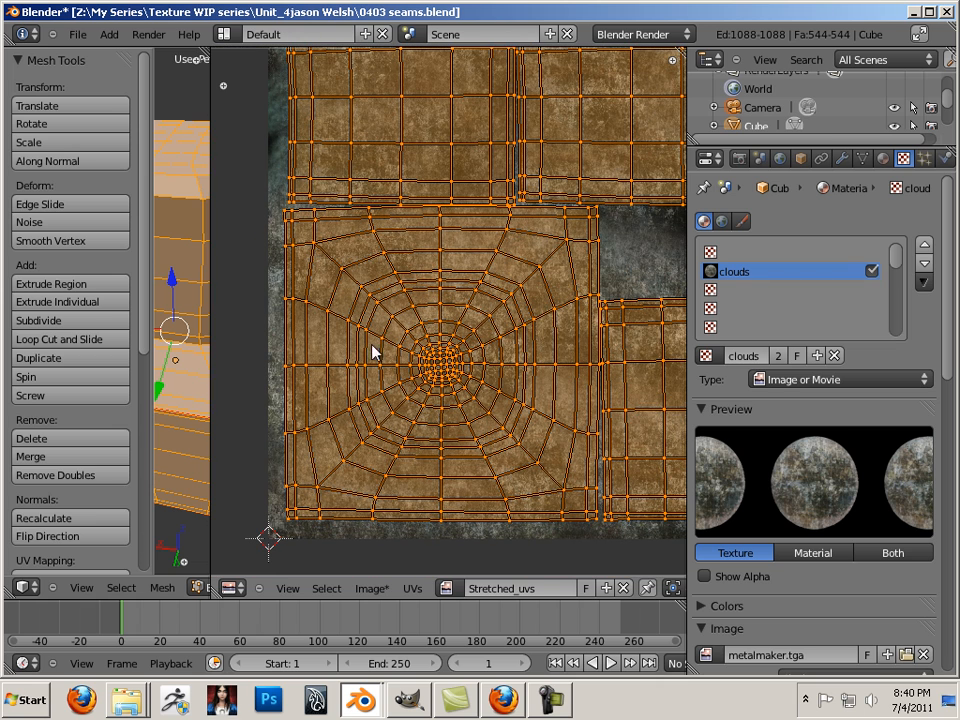
mouse_move(210, 335)
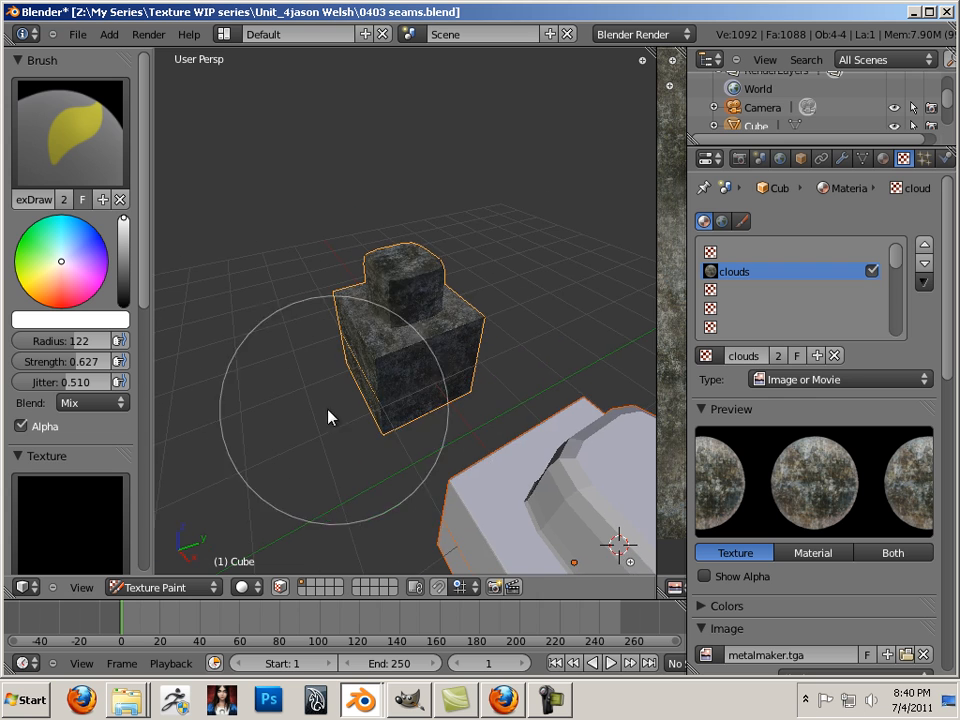
Step: Paint over the seams with the radius-122 brush to blend them
left_click_drag(330, 415, 355, 355)
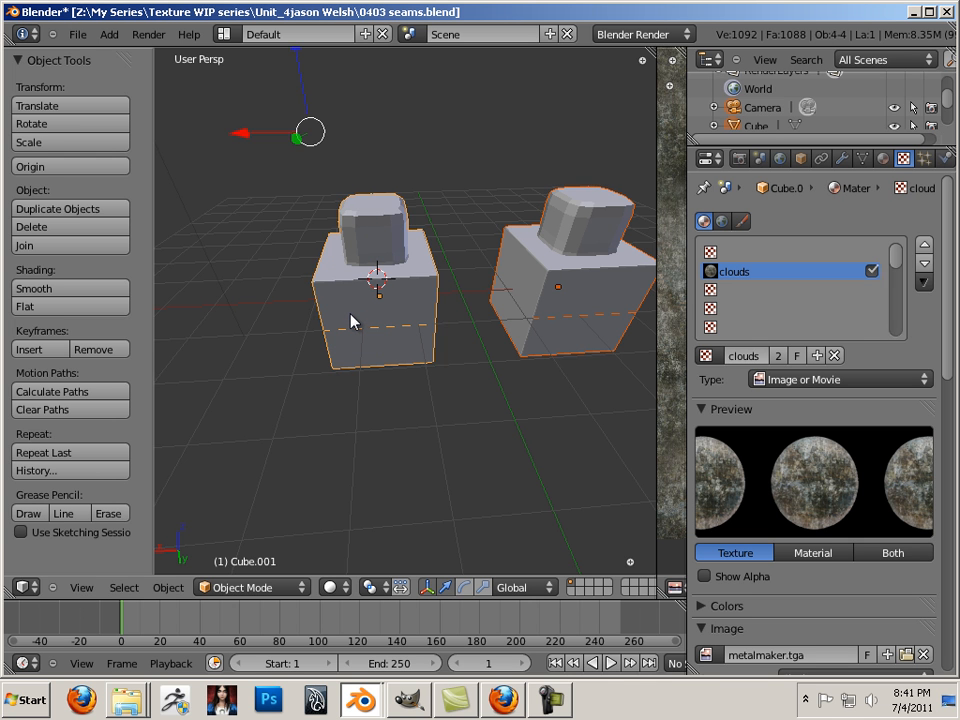
Step: Put Cube.001 into Edit Mode and select its whole mesh
key("Tab")
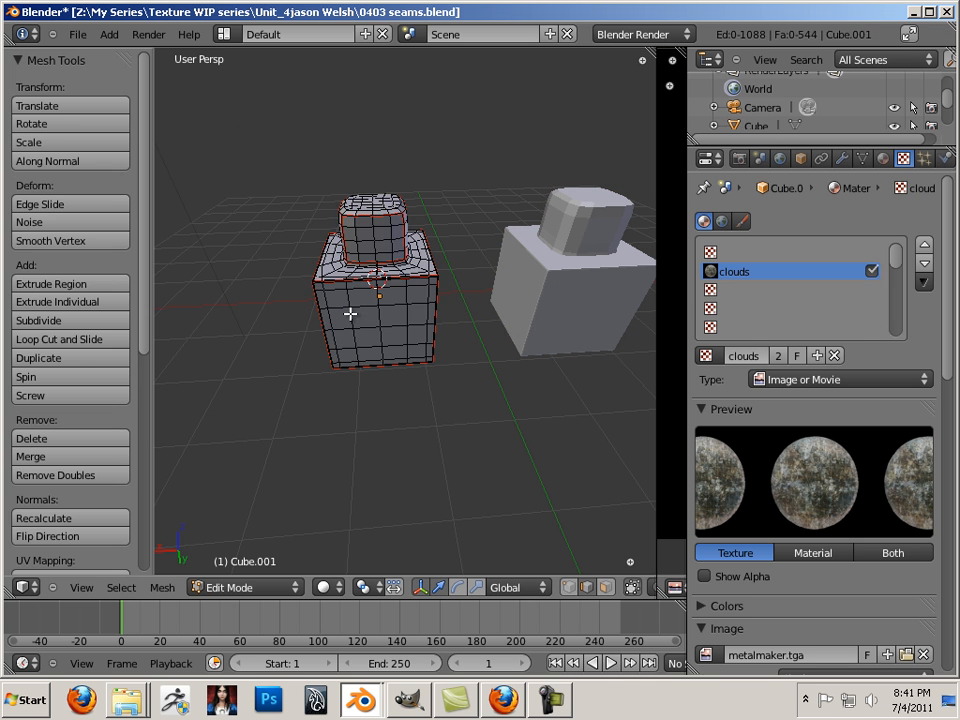
key("a")
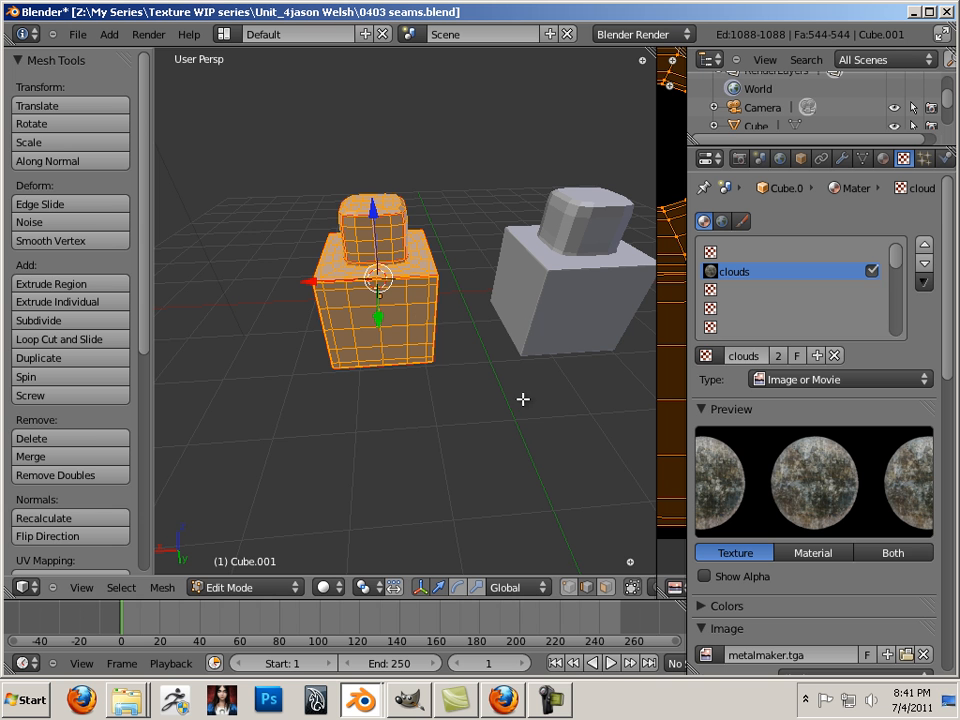
Step: Switch the second model to Texture Paint and paint metal over its top cube and base front faces
left_click(240, 587)
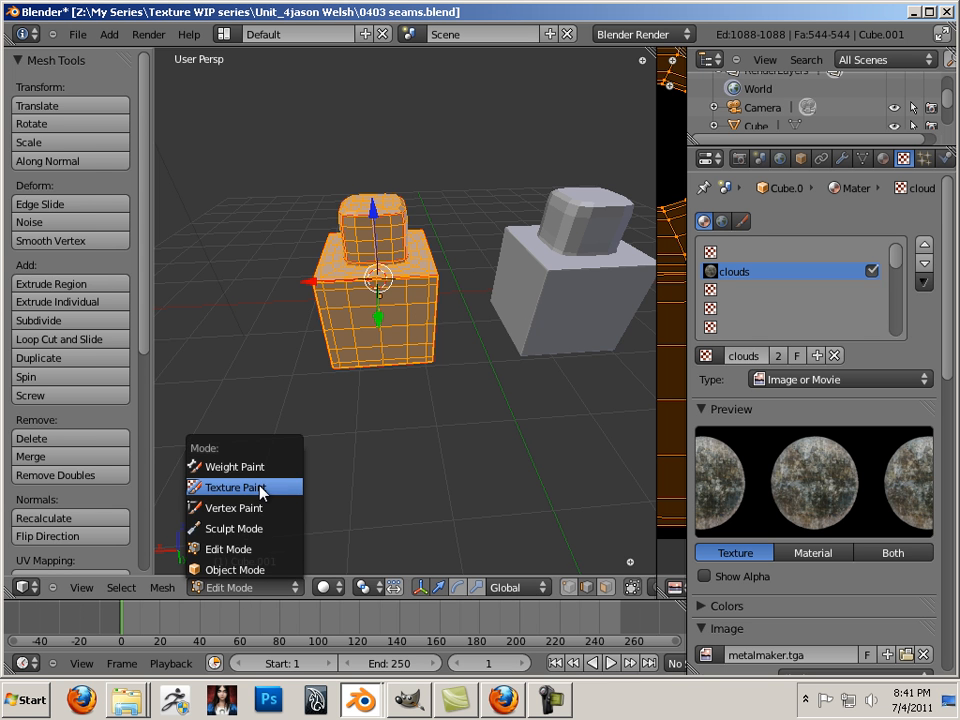
left_click(233, 487)
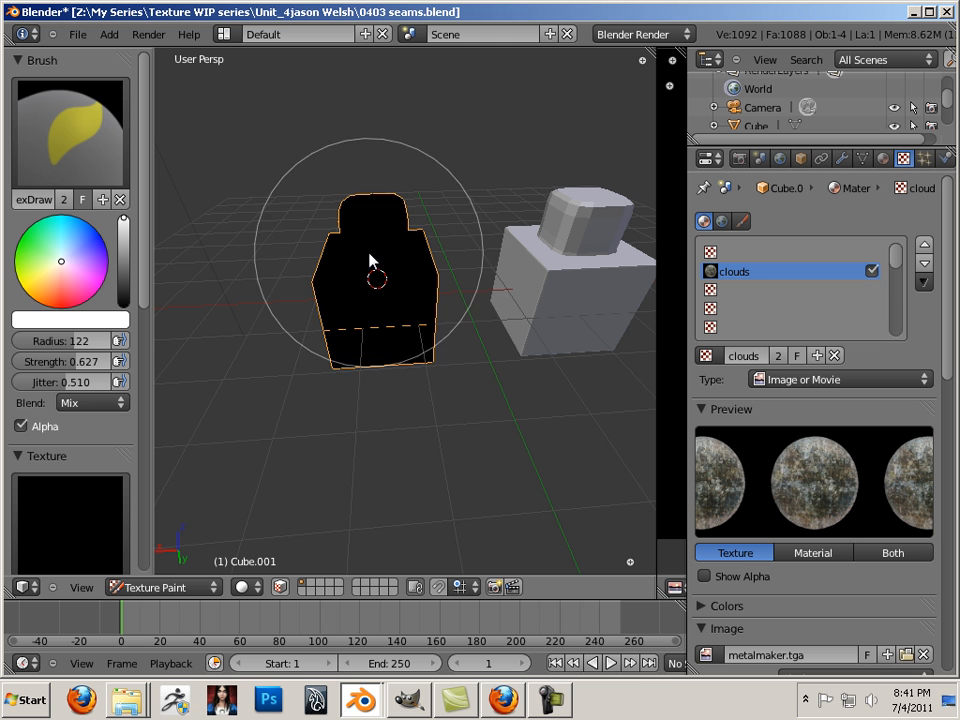
left_click_drag(370, 260, 410, 335)
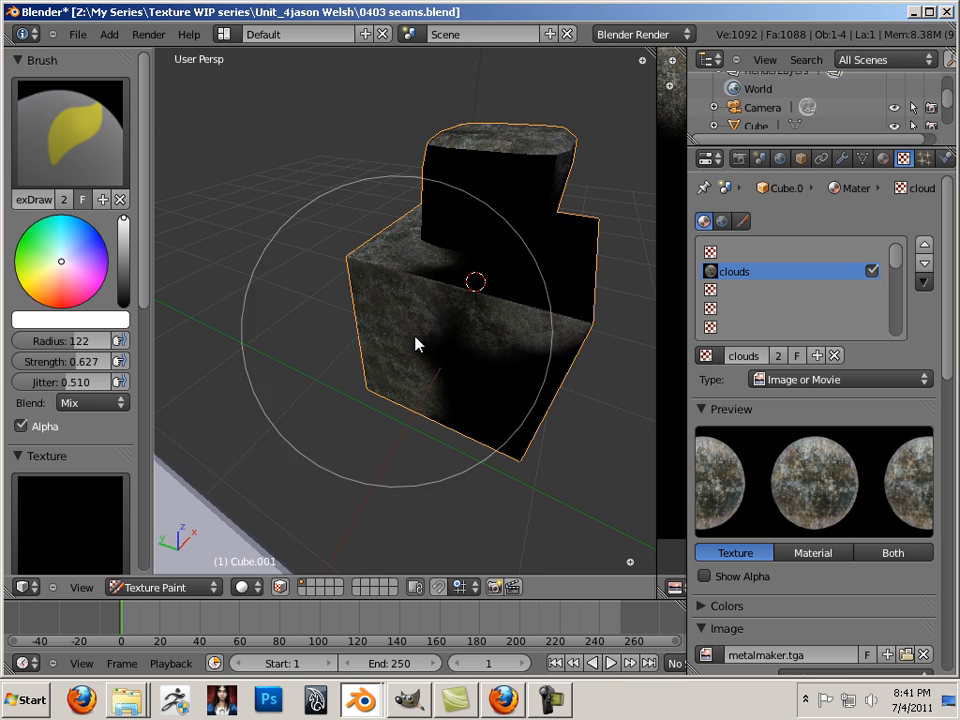
left_click_drag(418, 345, 550, 378)
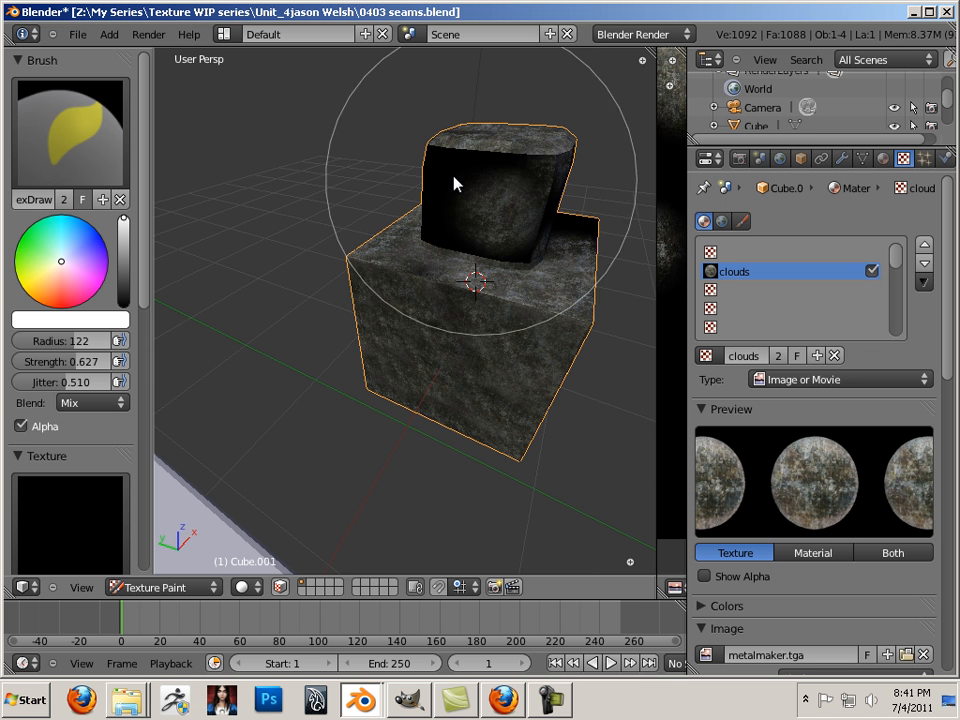
left_click_drag(455, 183, 518, 240)
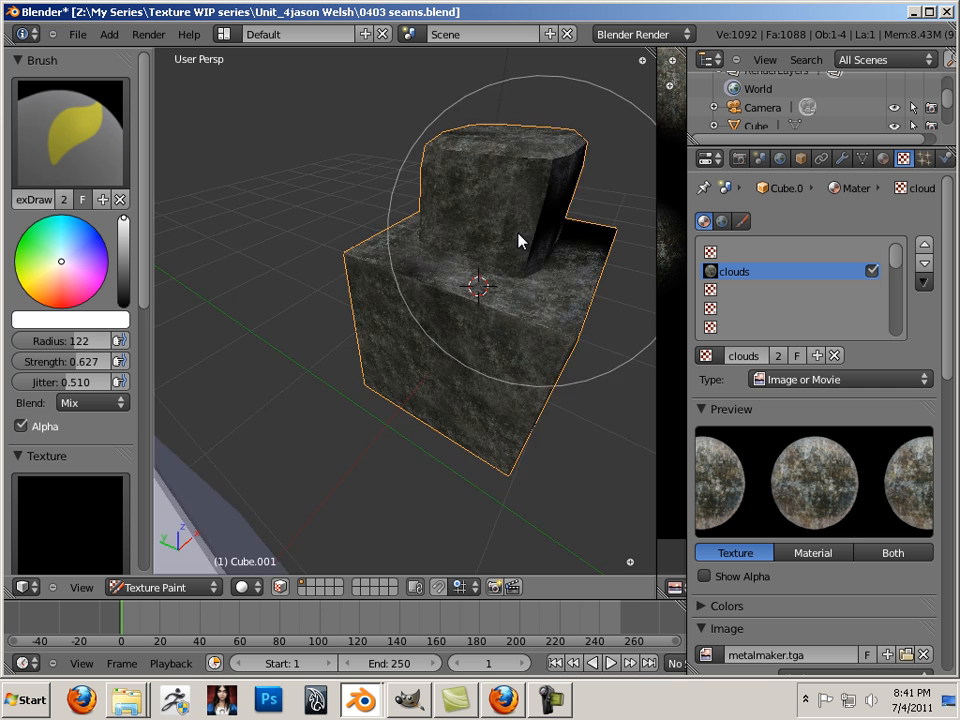
Step: Paint the base's lower faces, remaining dark sides and the bottom face with metal
left_click_drag(520, 240, 408, 345)
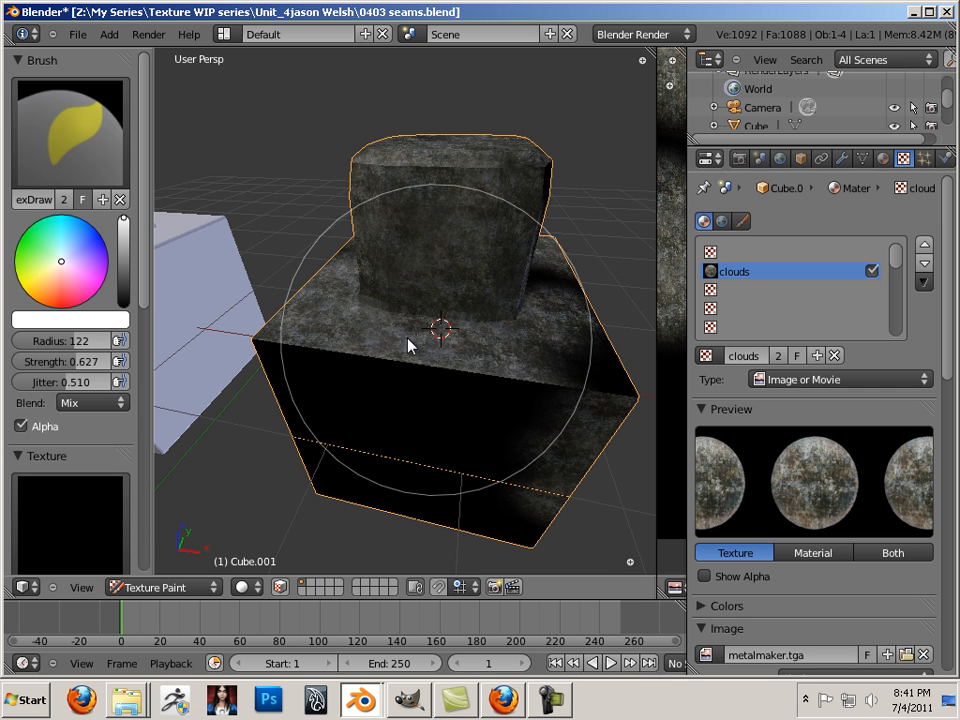
left_click_drag(408, 345, 515, 412)
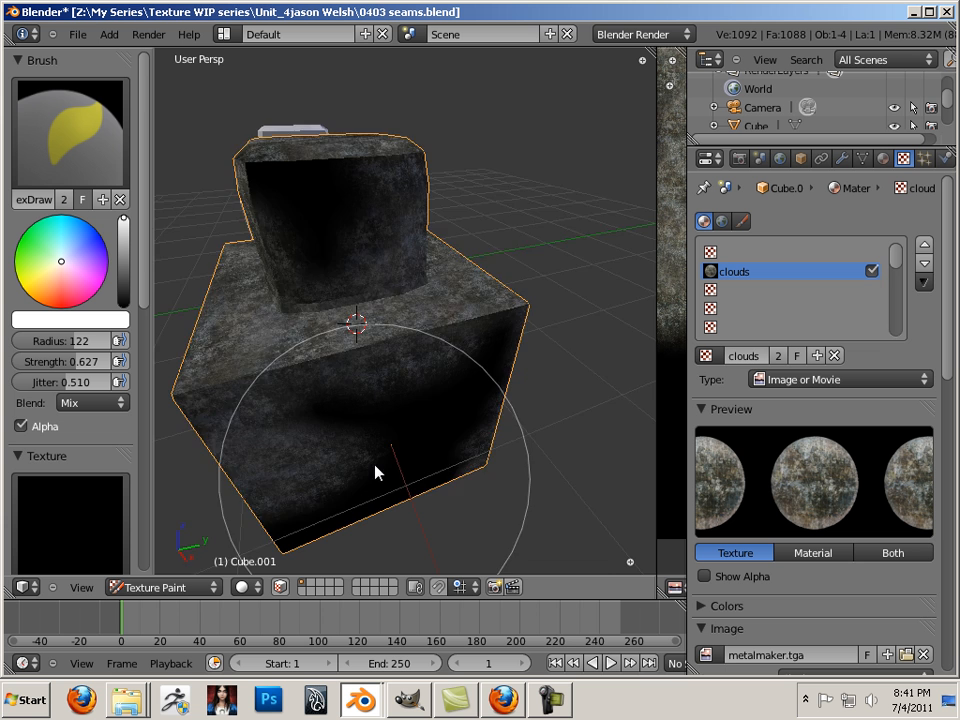
left_click_drag(378, 472, 480, 465)
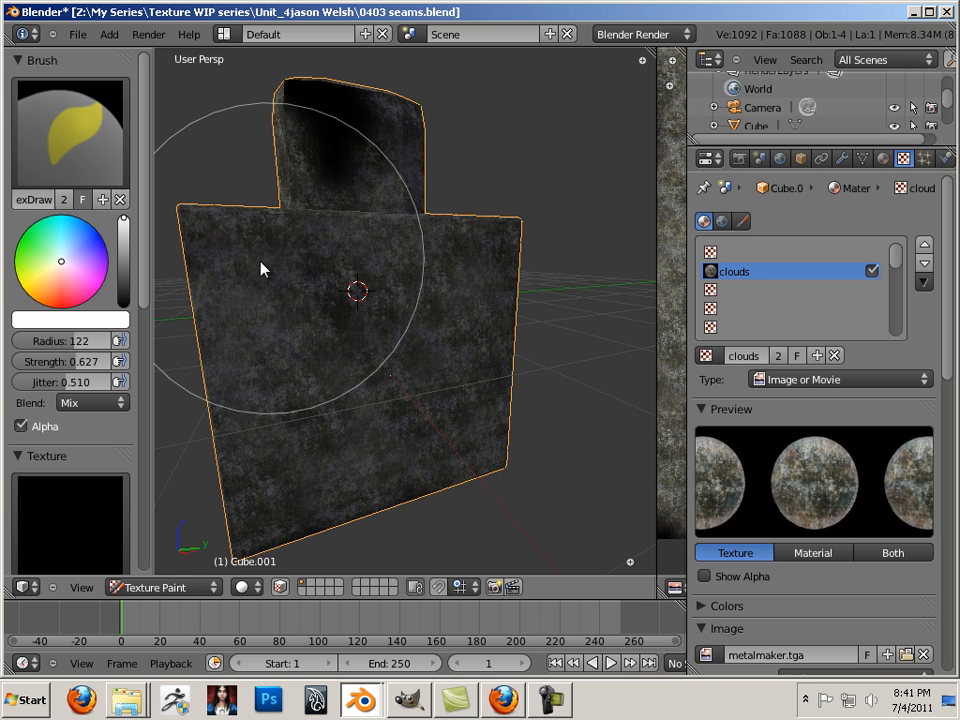
left_click_drag(357, 290, 425, 280)
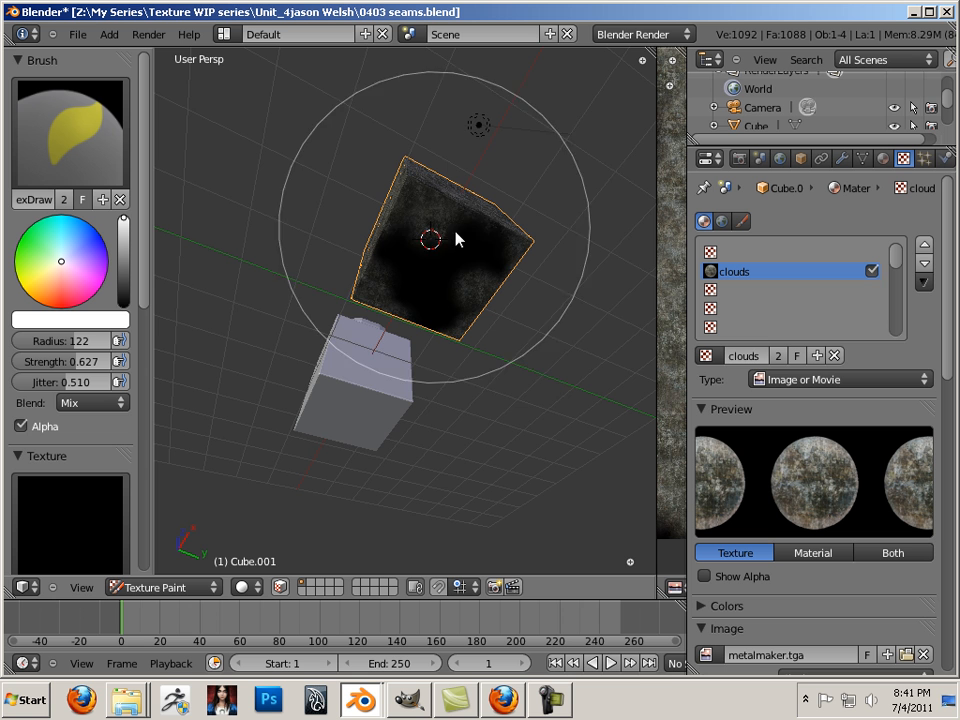
left_click_drag(455, 240, 390, 270)
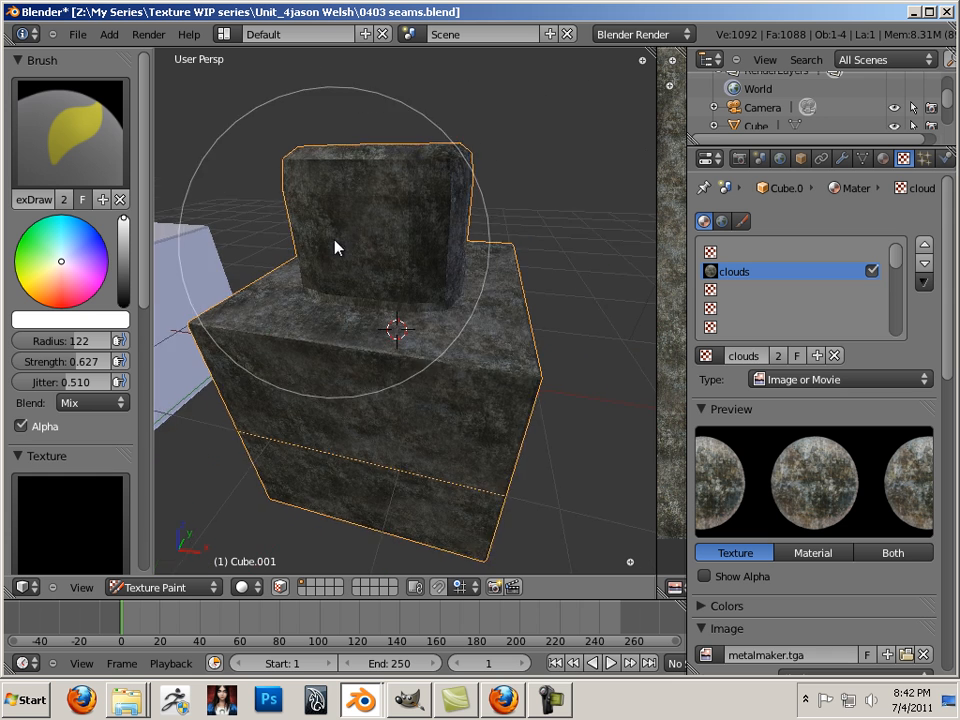
Step: Zoom in on the join between the top cube and the base in Edit Mode
left_click_drag(335, 247, 235, 305)
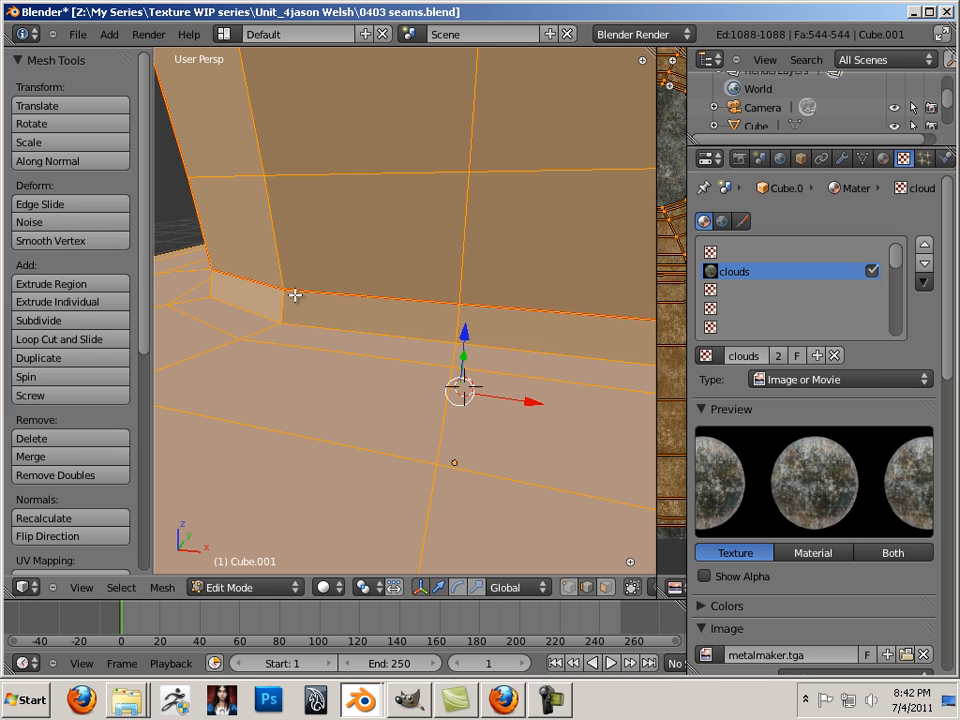
Step: Back in Texture Paint, blend metal strokes along the crease where the upper cube meets the base
left_click(243, 587)
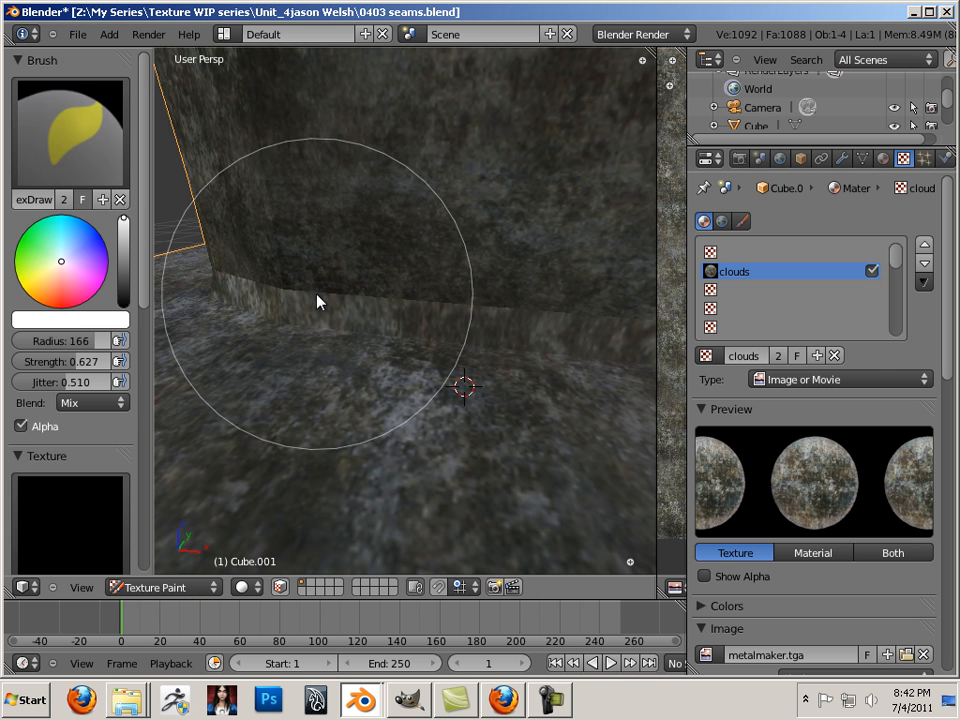
left_click_drag(320, 302, 337, 313)
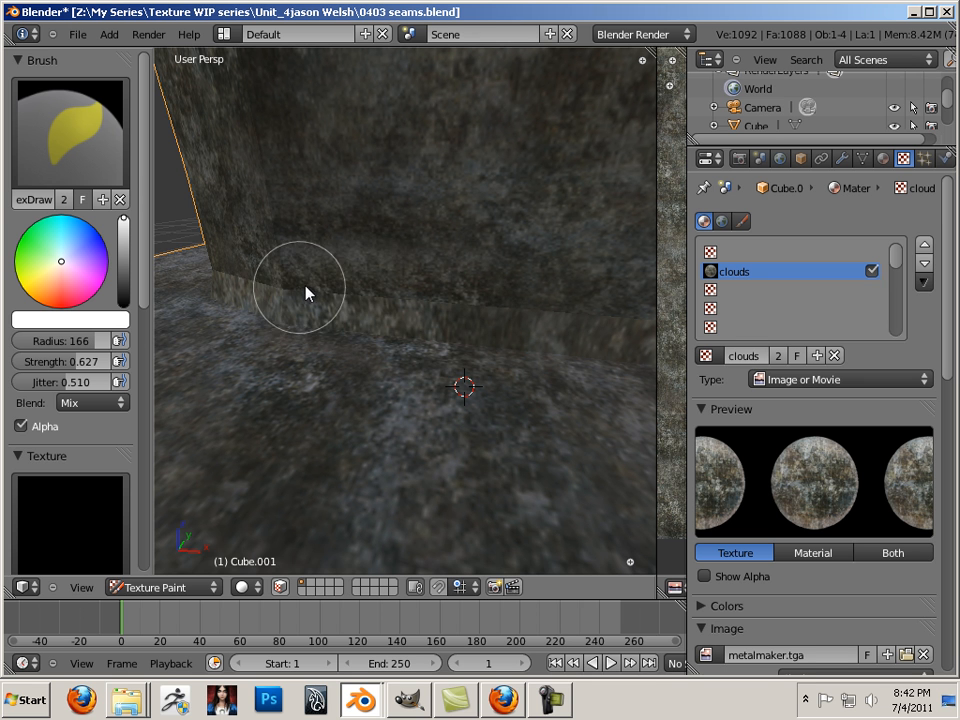
left_click_drag(305, 290, 500, 310)
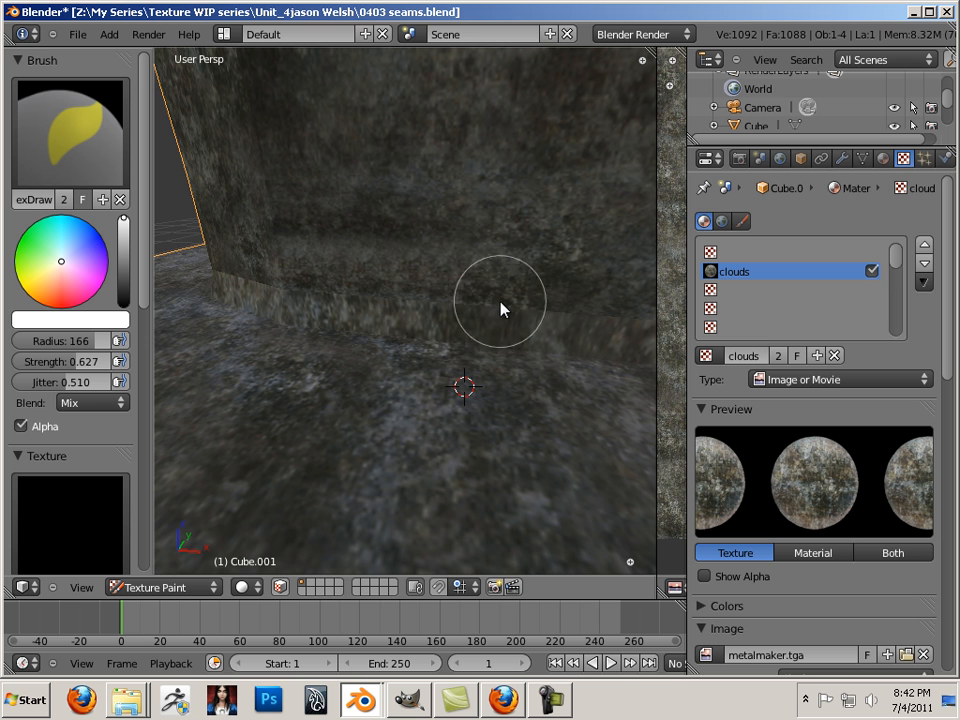
left_click_drag(500, 308, 260, 288)
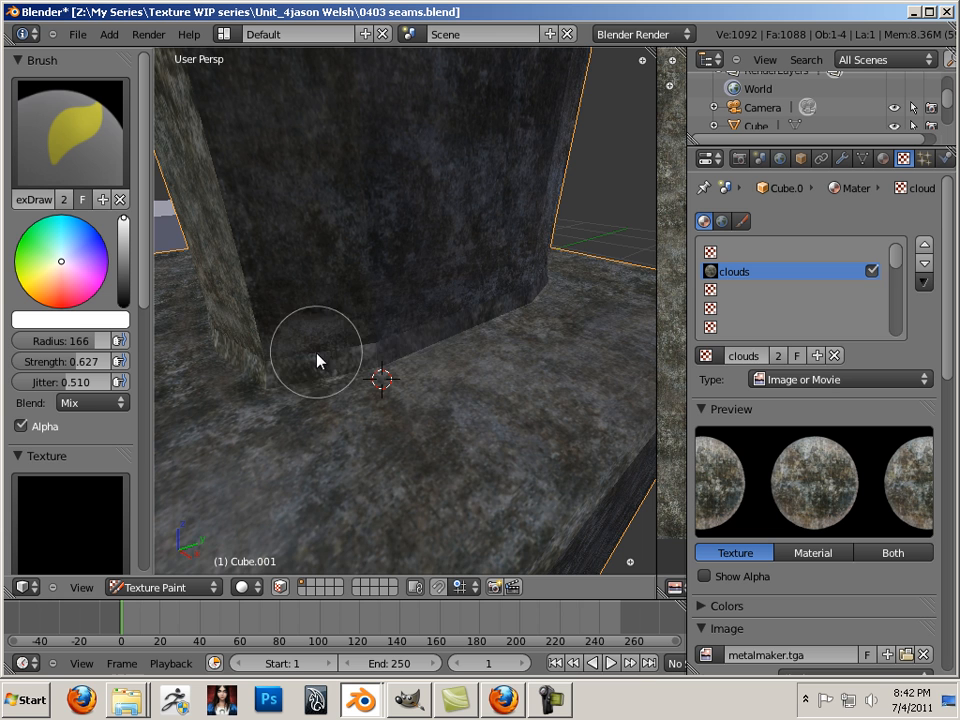
left_click_drag(320, 360, 470, 320)
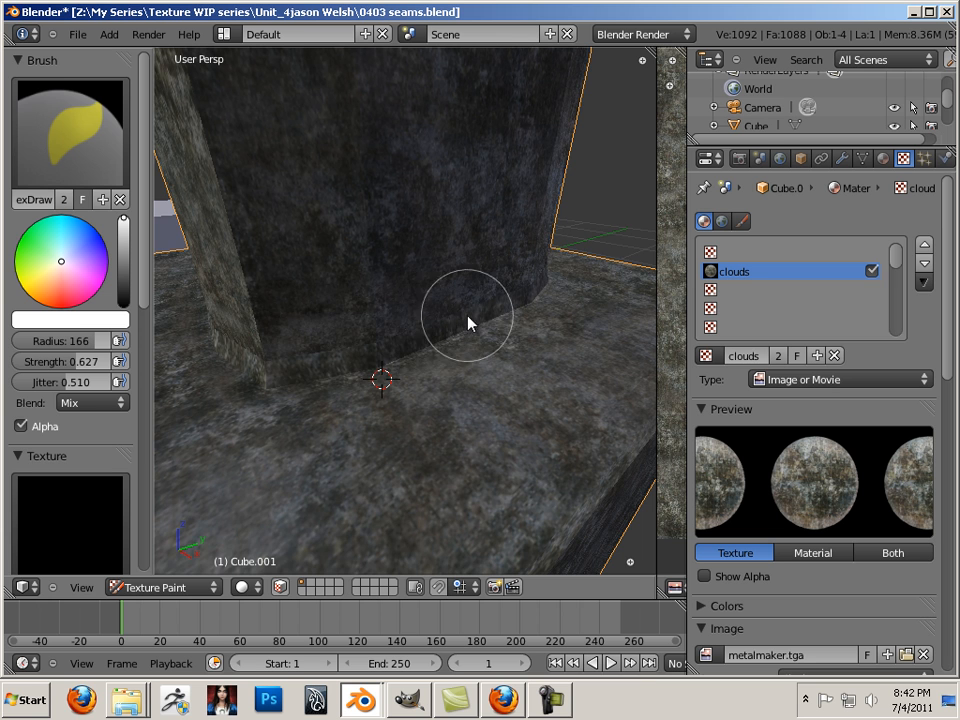
left_click_drag(470, 320, 490, 335)
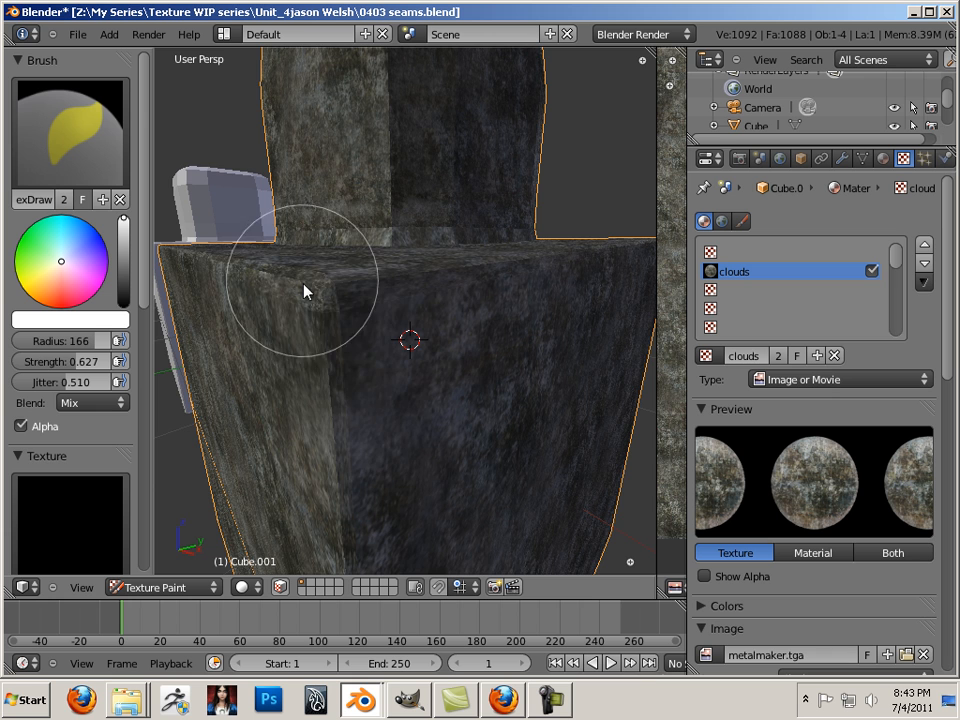
Step: Blend the base's top edge, the upper cube's rim and corner, and paint the front faces
left_click_drag(305, 290, 410, 430)
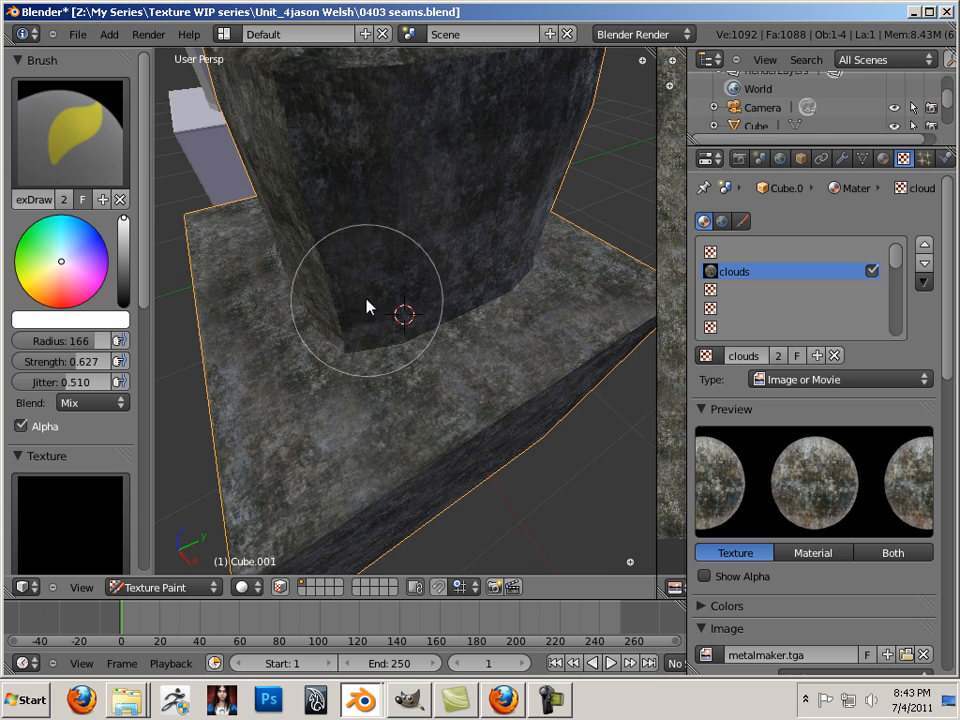
left_click_drag(365, 305, 465, 343)
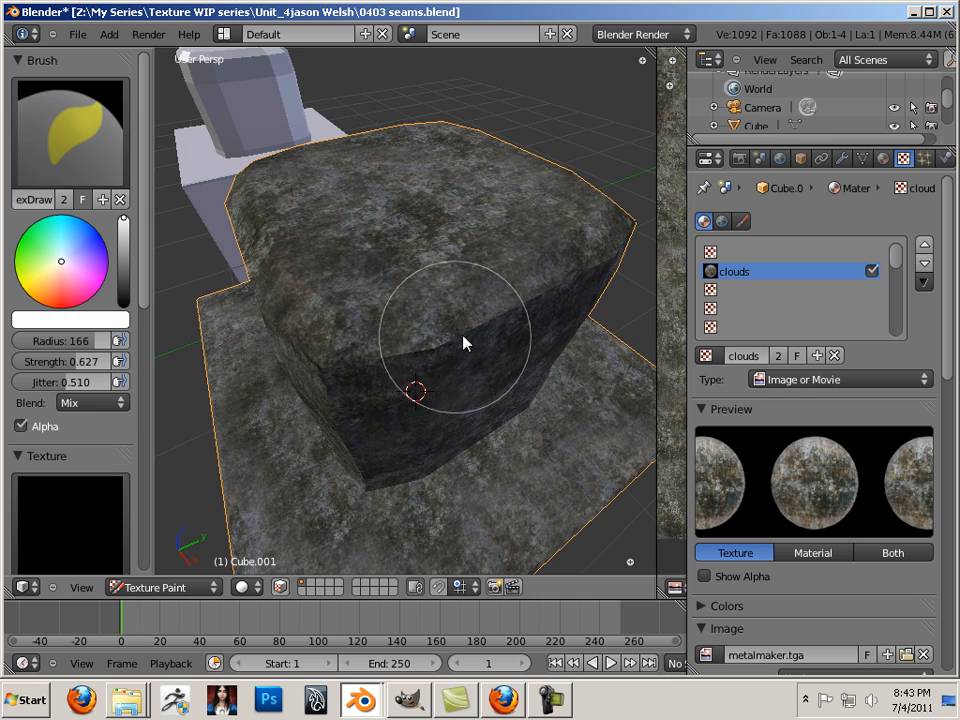
left_click_drag(463, 343, 558, 175)
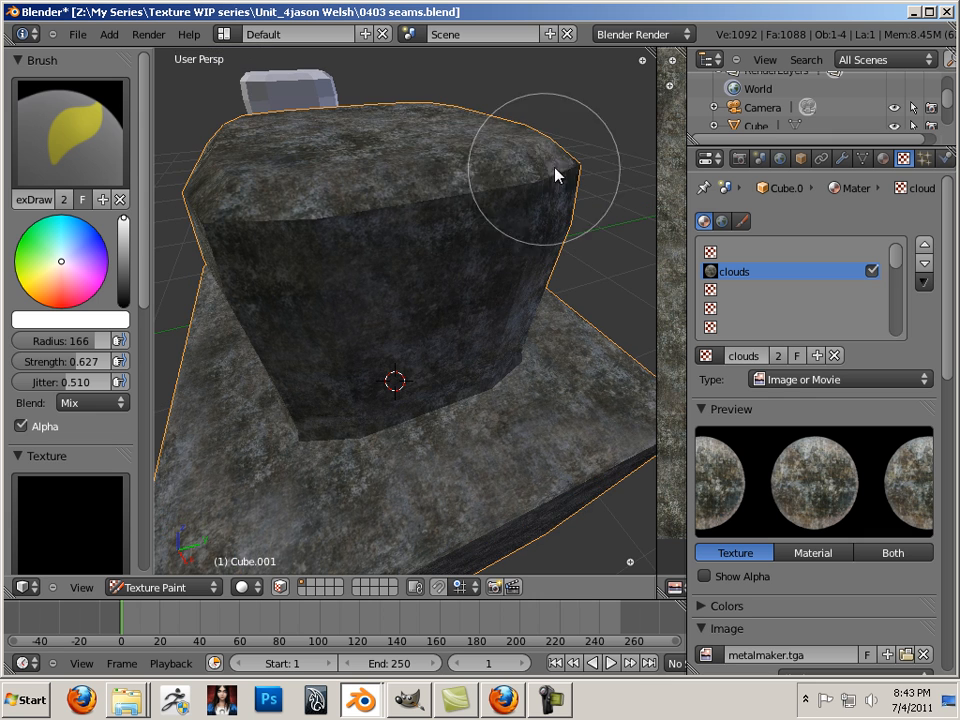
left_click_drag(558, 175, 295, 220)
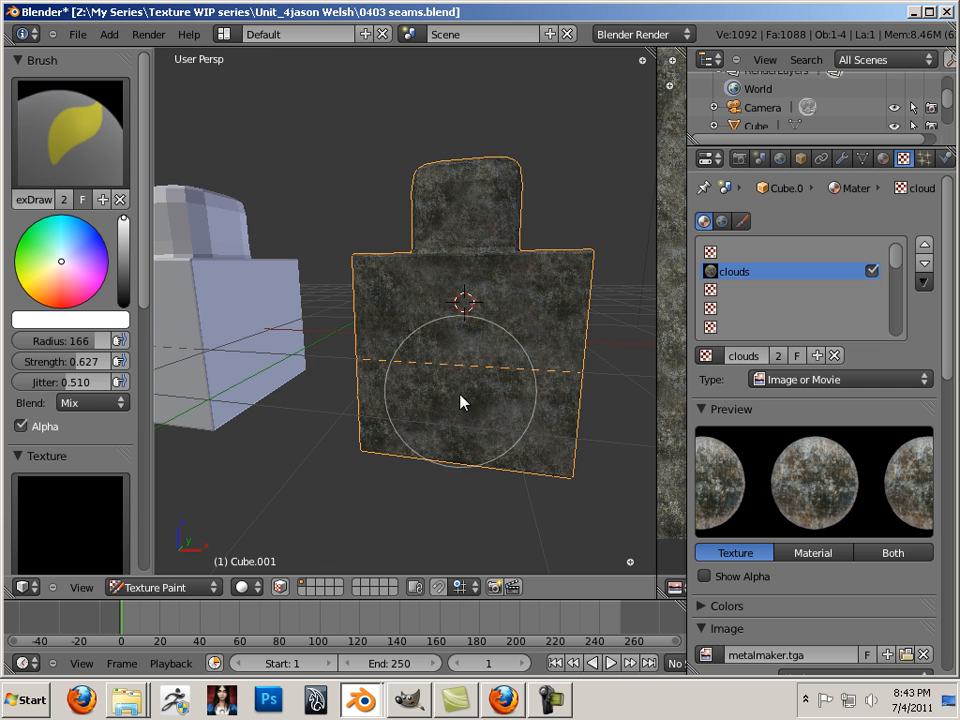
left_click_drag(463, 400, 420, 275)
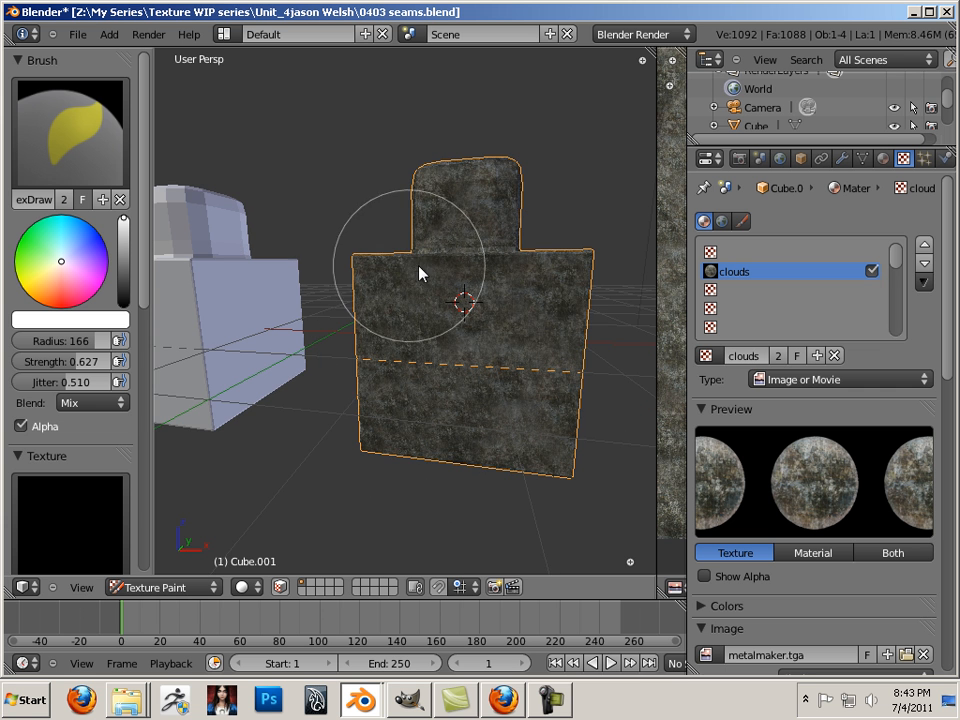
left_click_drag(420, 274, 350, 305)
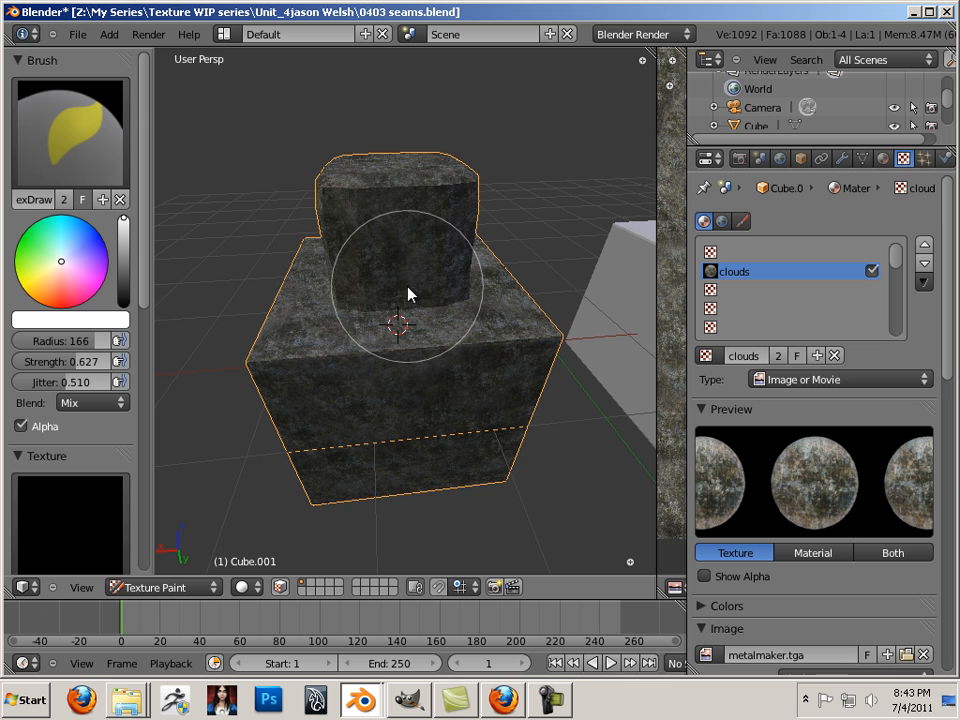
Step: Paint a touch-up stroke across the front of the upper cube
left_click_drag(408, 293, 392, 298)
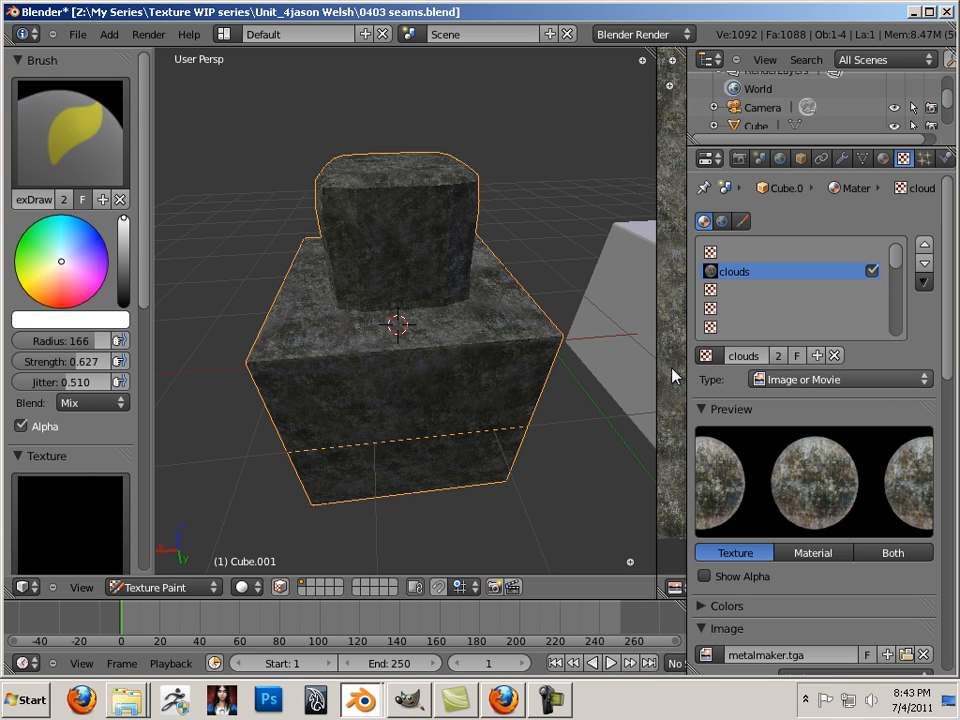
mouse_move(525, 448)
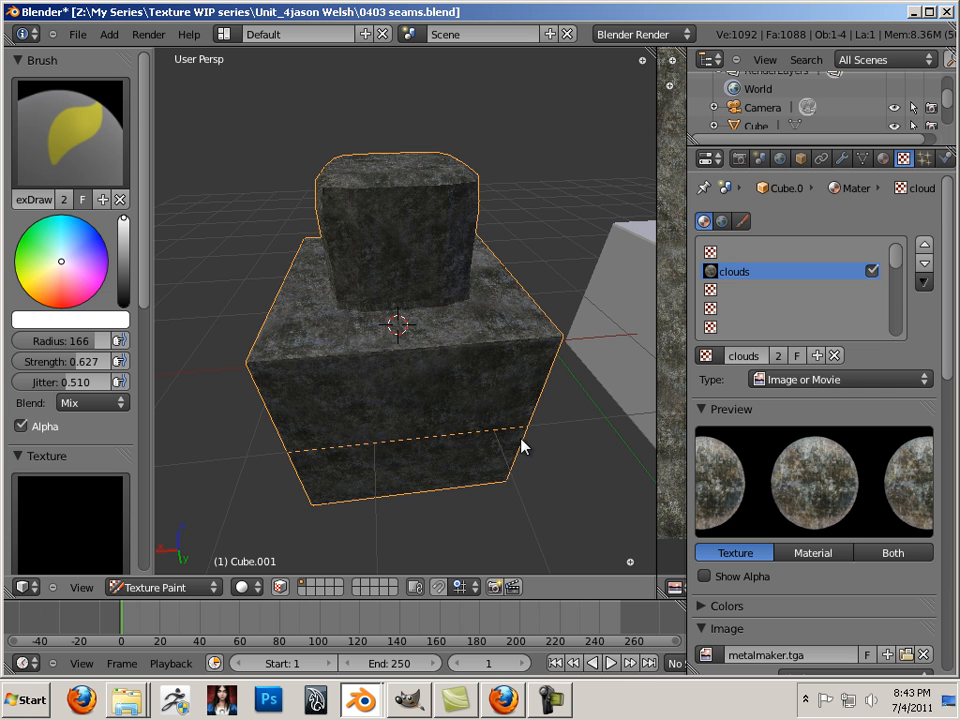
mouse_move(438, 422)
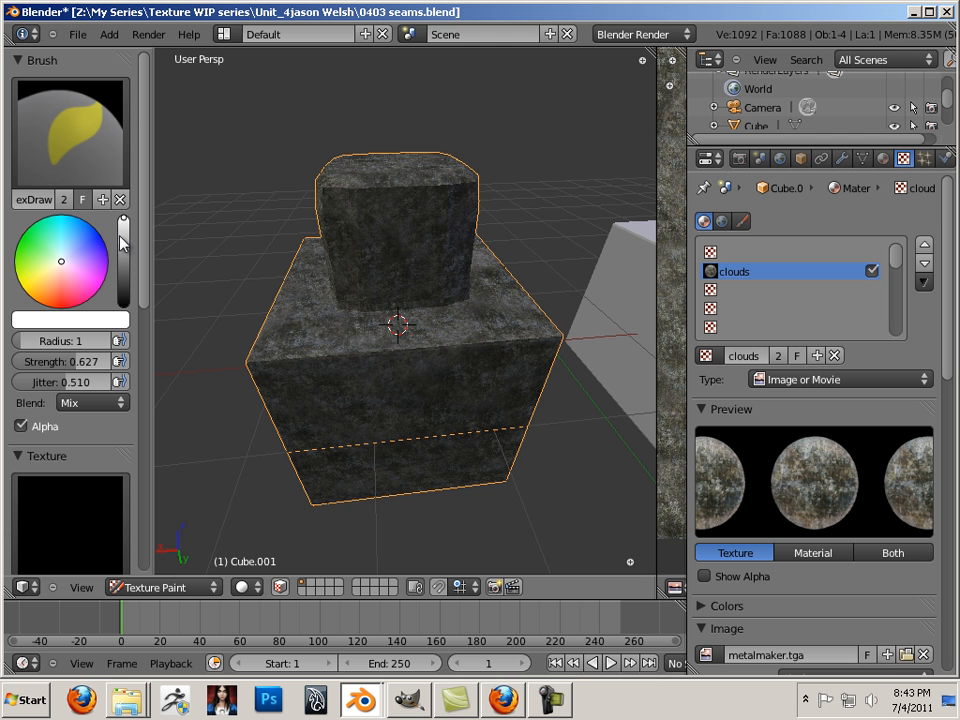
mouse_move(267, 395)
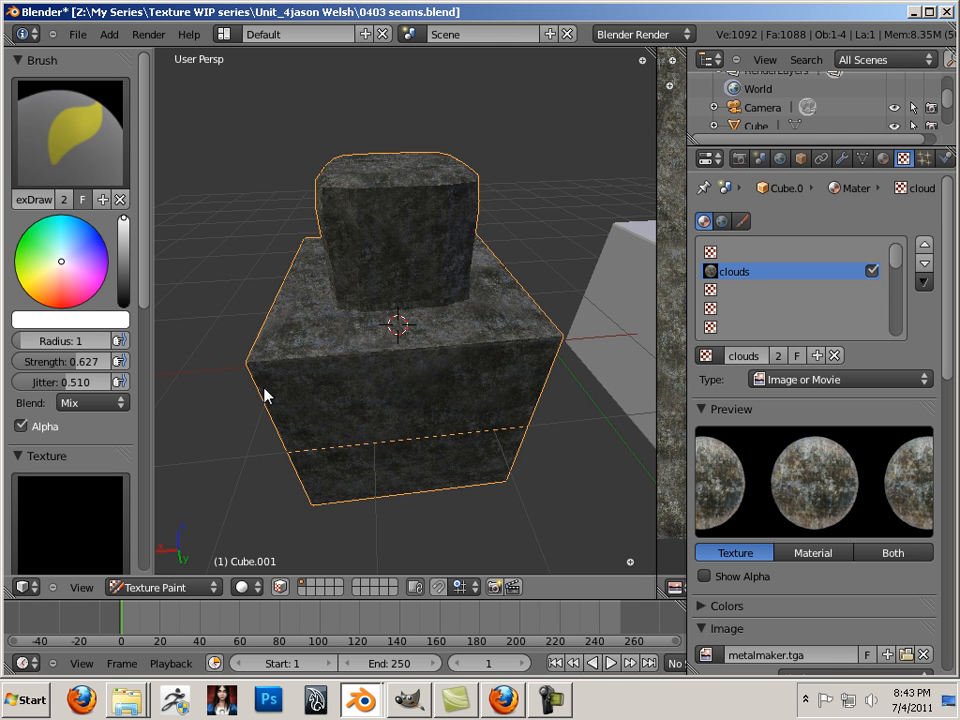
mouse_move(530, 472)
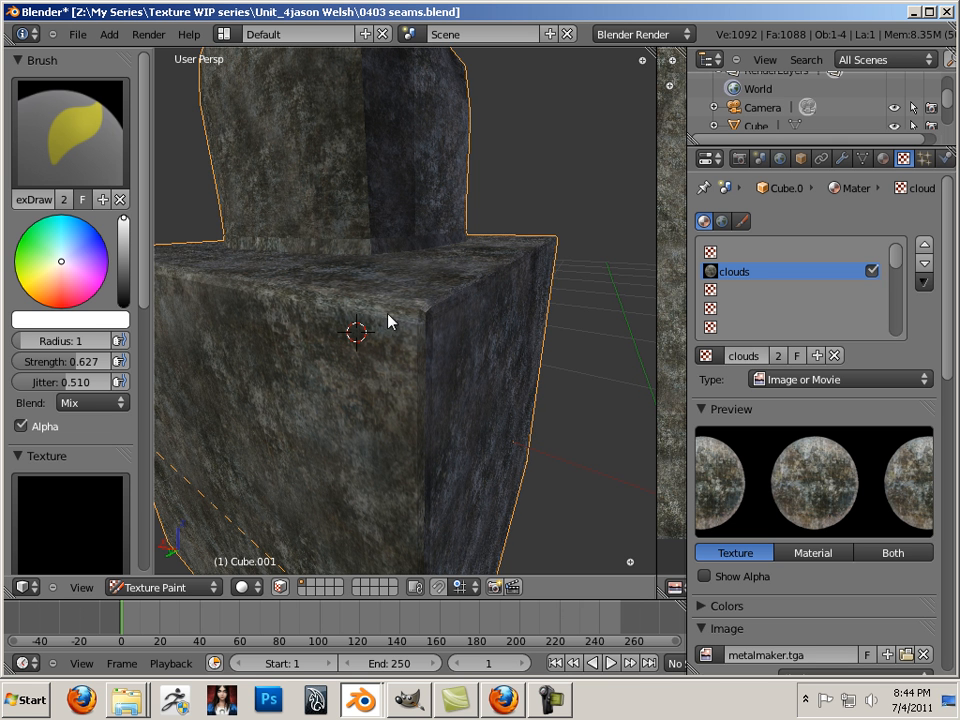
mouse_move(332, 330)
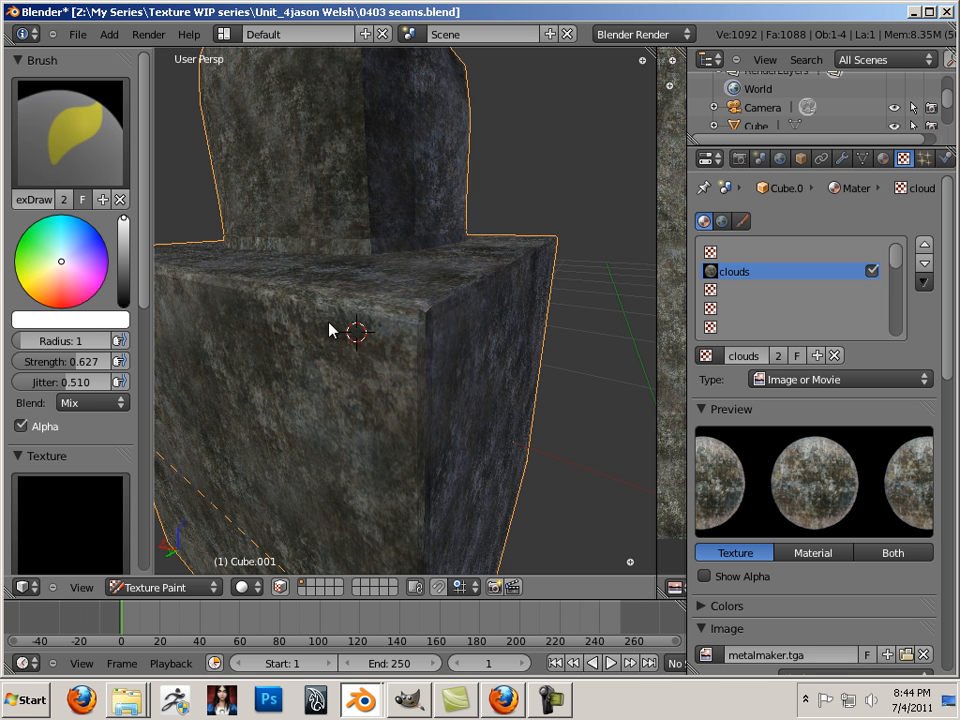